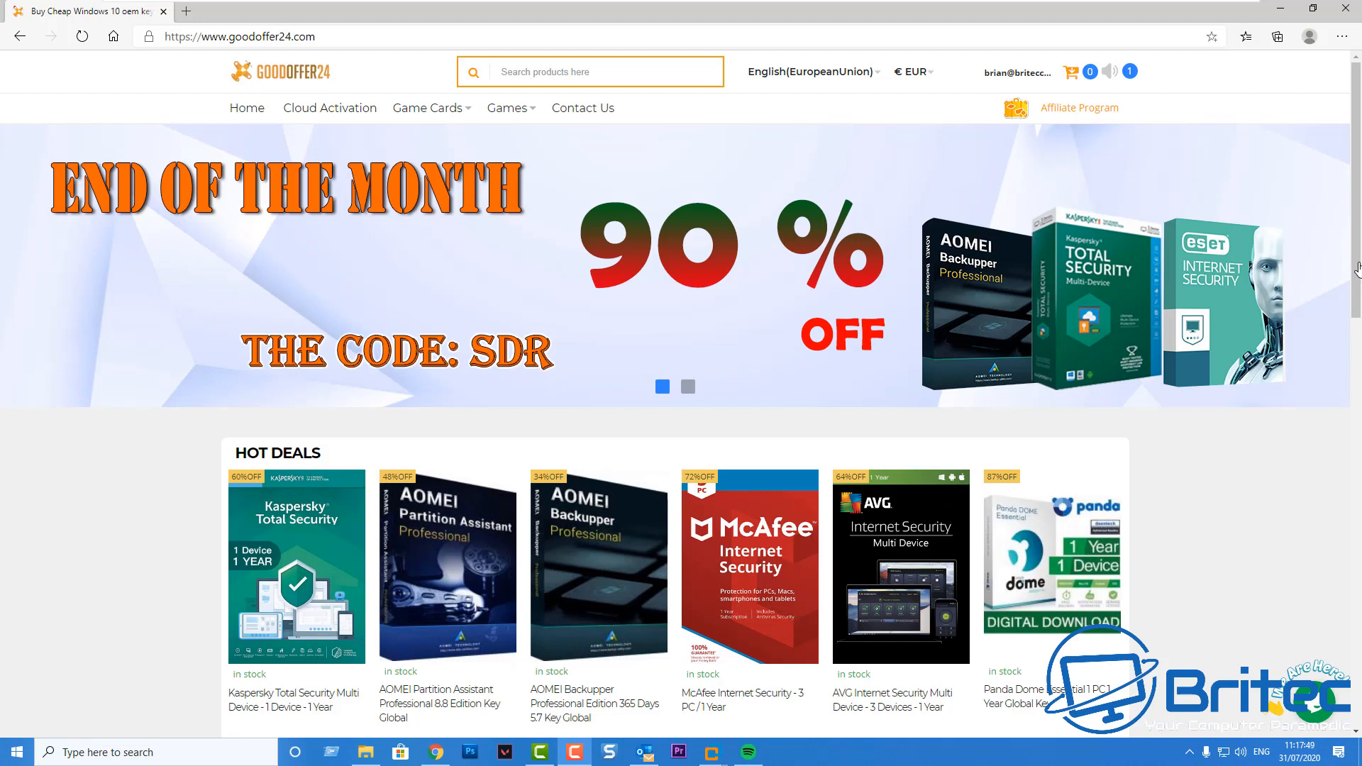
# Search the shop for 'windows 10 pro' and reach the Windows 10 Pro Professional CD-KEY page
pyautogui.click(686, 386)
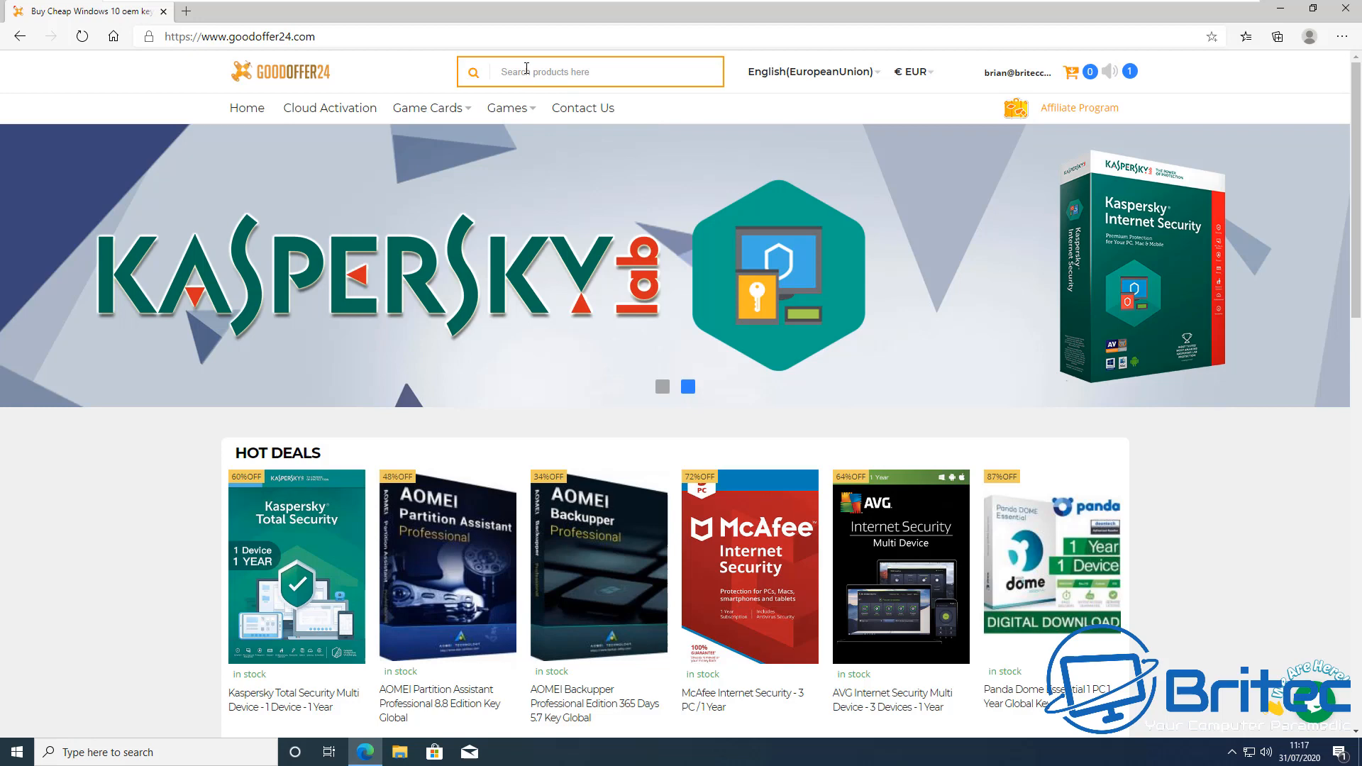
pyautogui.write('w')
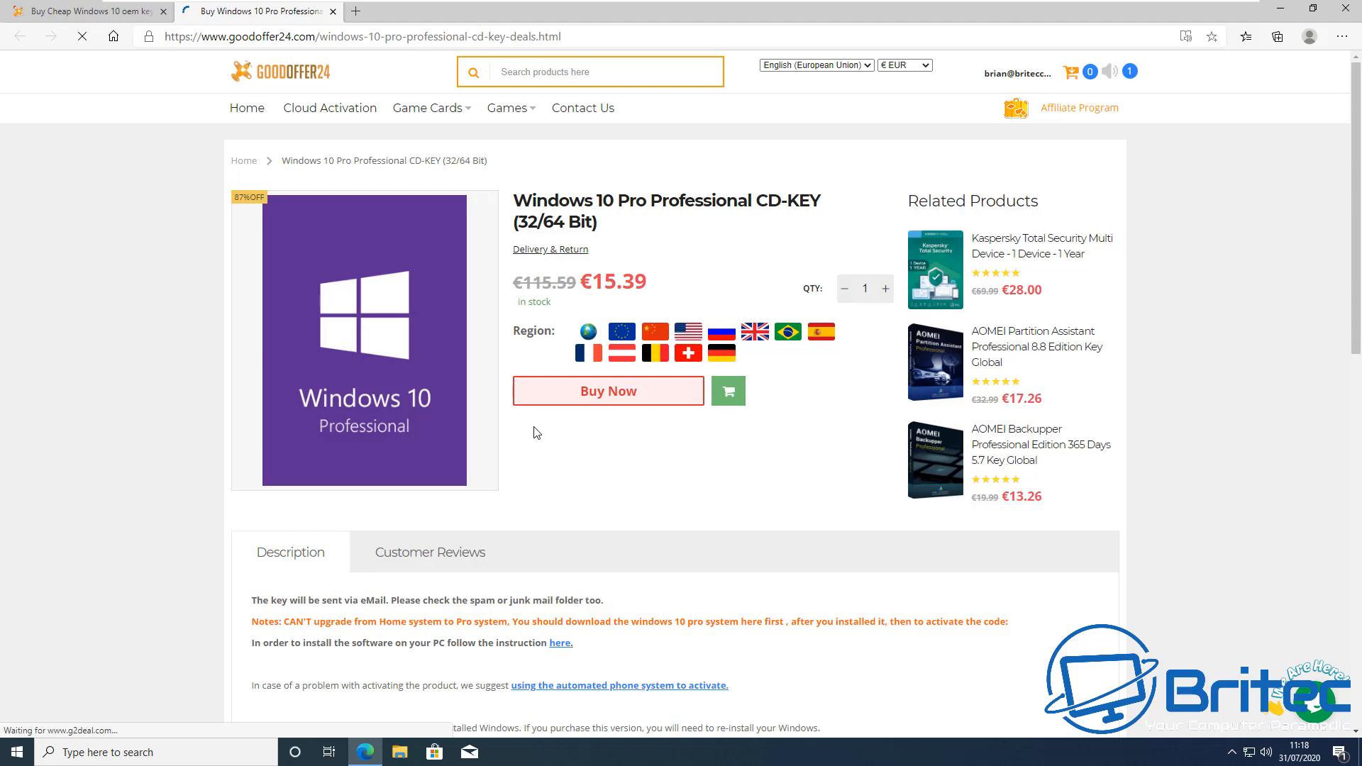
pyautogui.moveTo(830, 265)
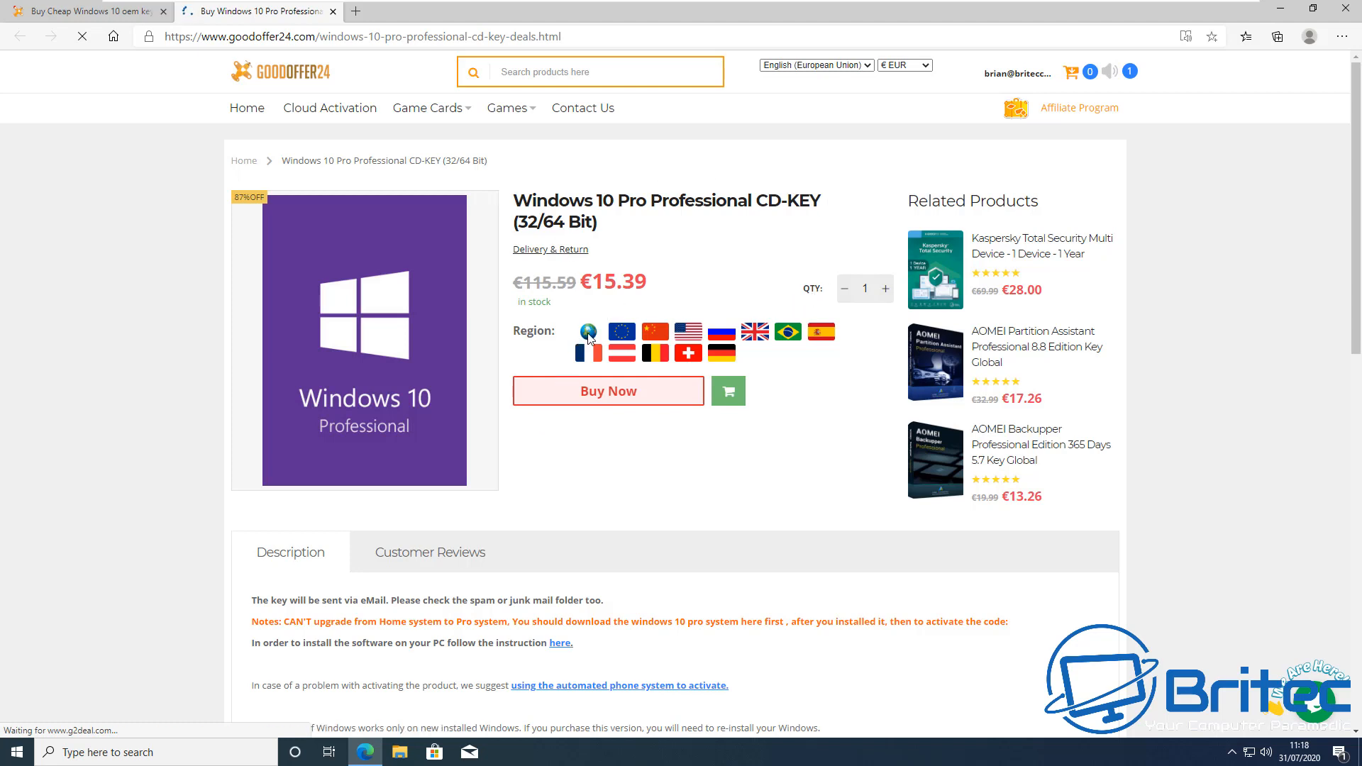
pyautogui.moveTo(639, 339)
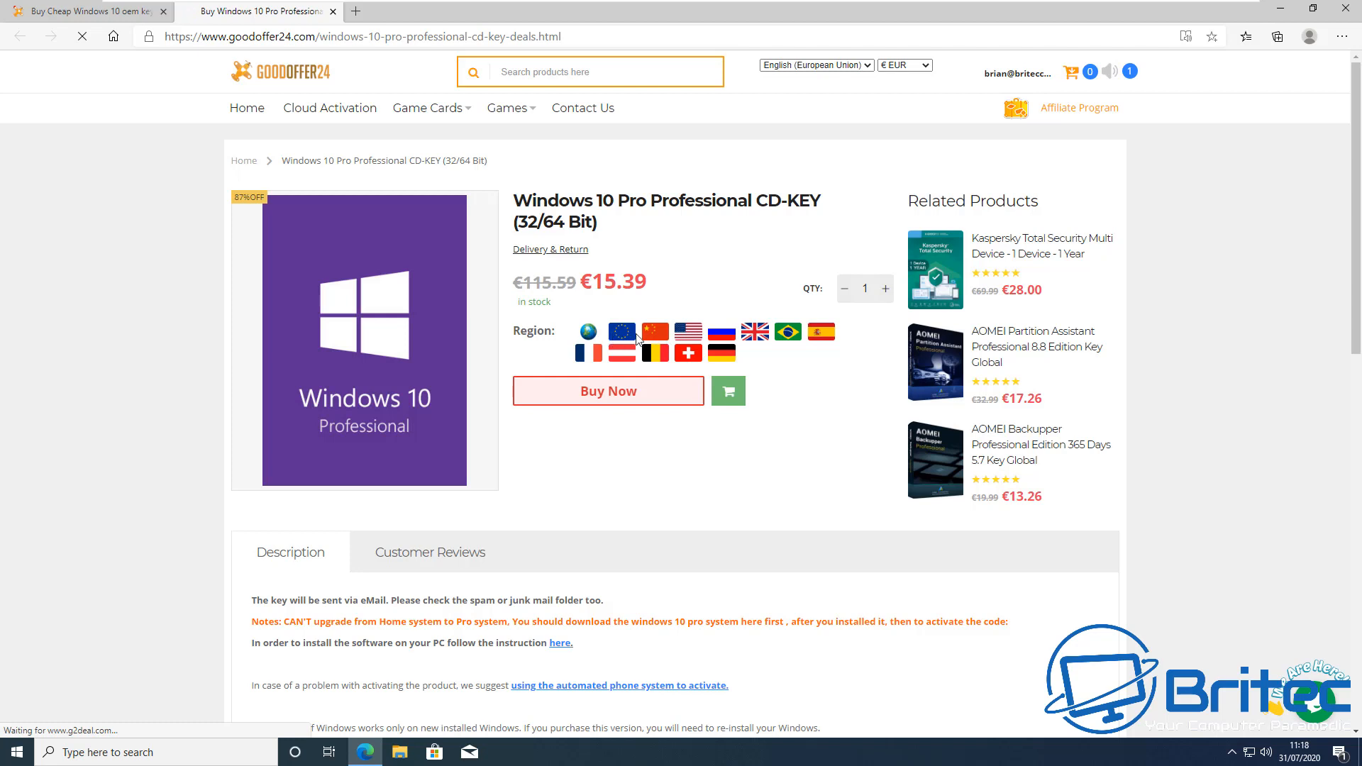
pyautogui.moveTo(655, 363)
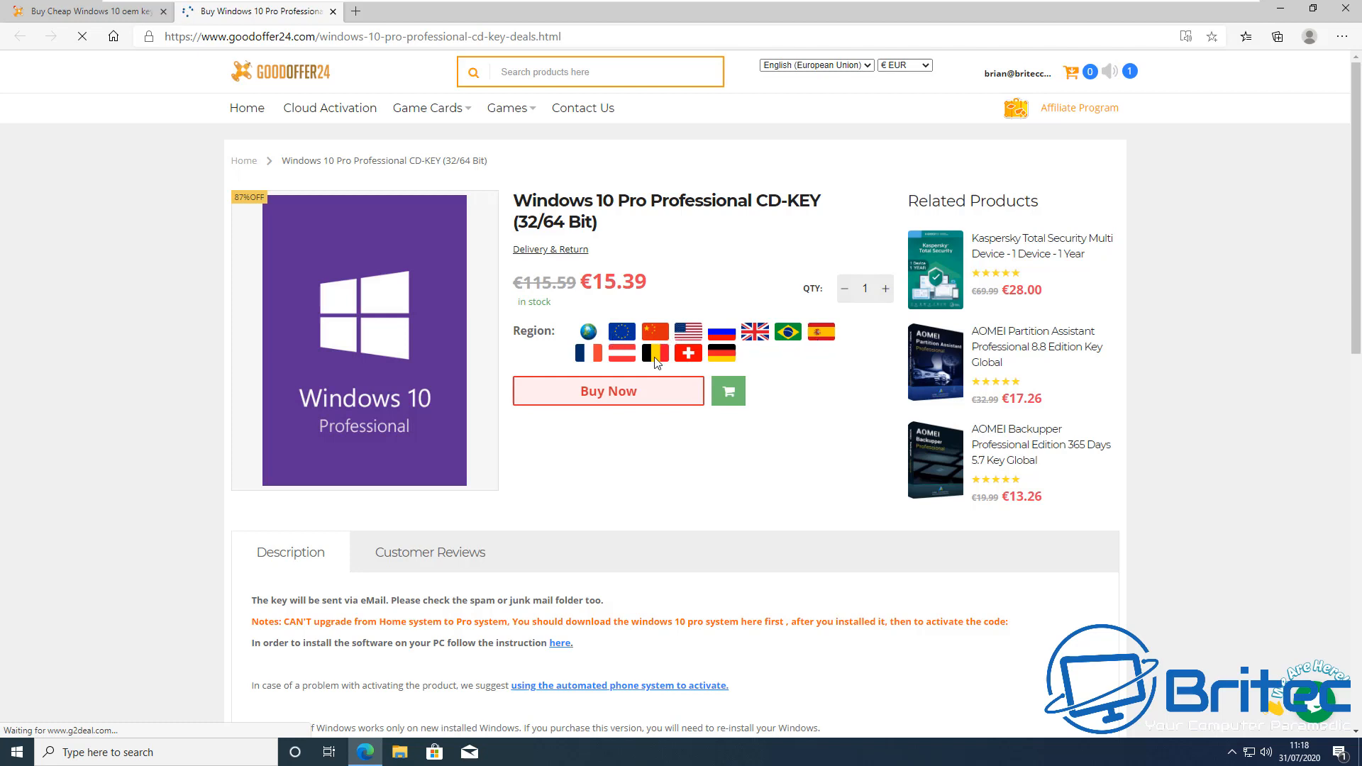
pyautogui.moveTo(720, 354)
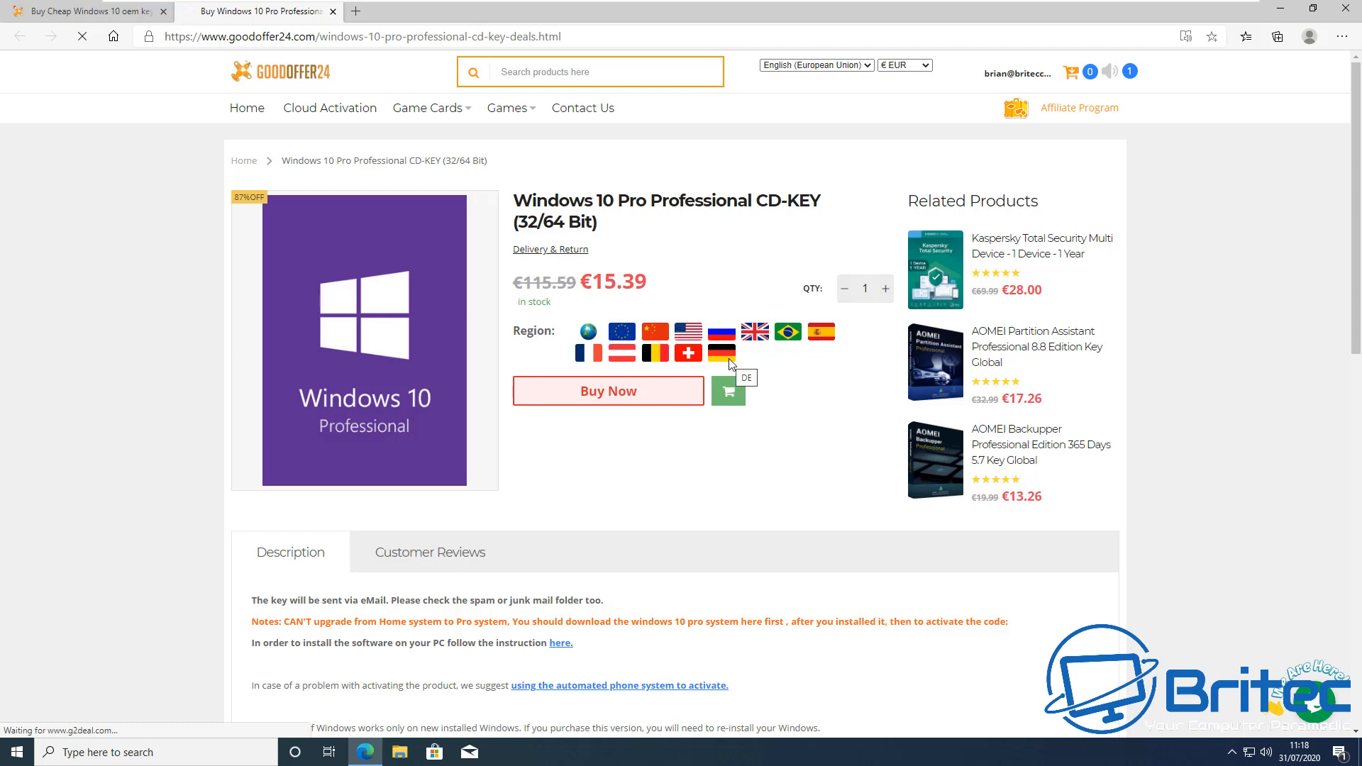
pyautogui.moveTo(857, 288)
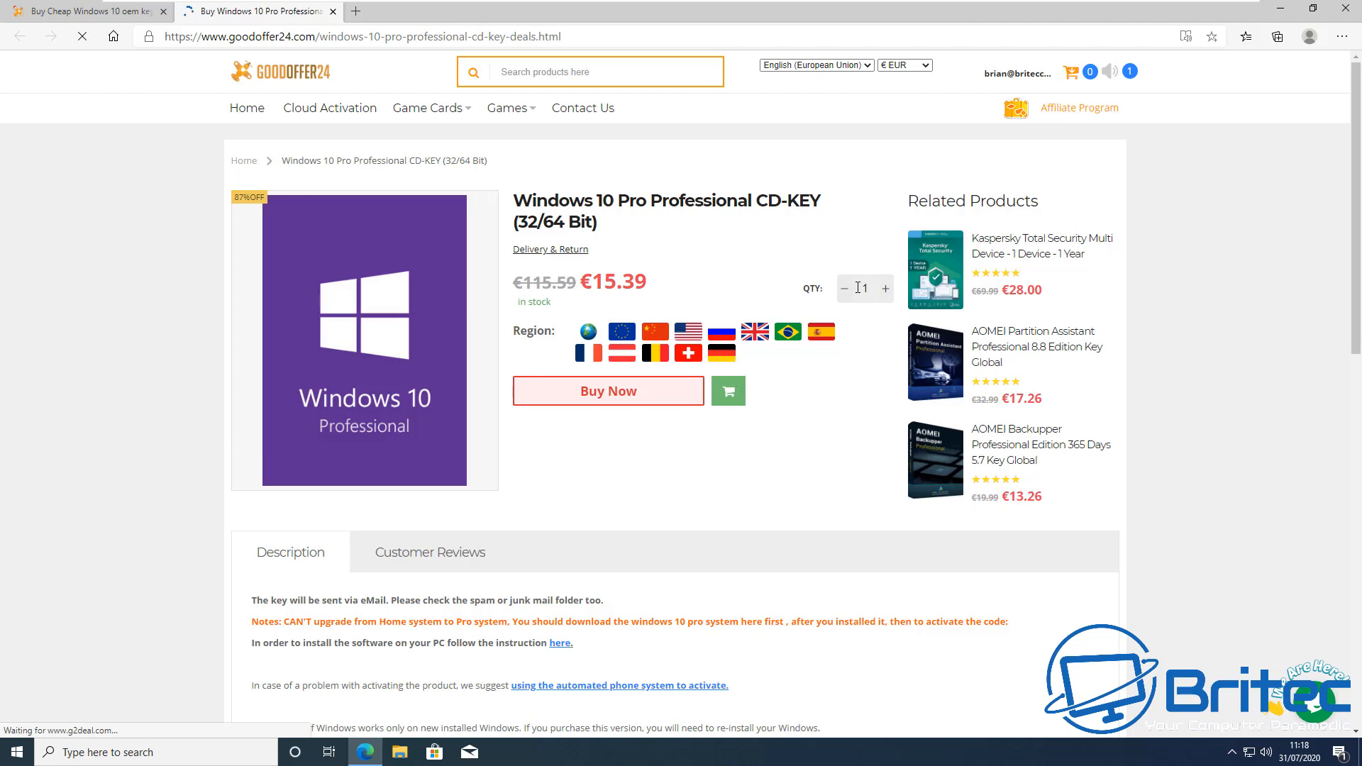
# Check the account options, then choose Buy Now for one Windows 10 Pro key at €15.39
pyautogui.click(1016, 72)
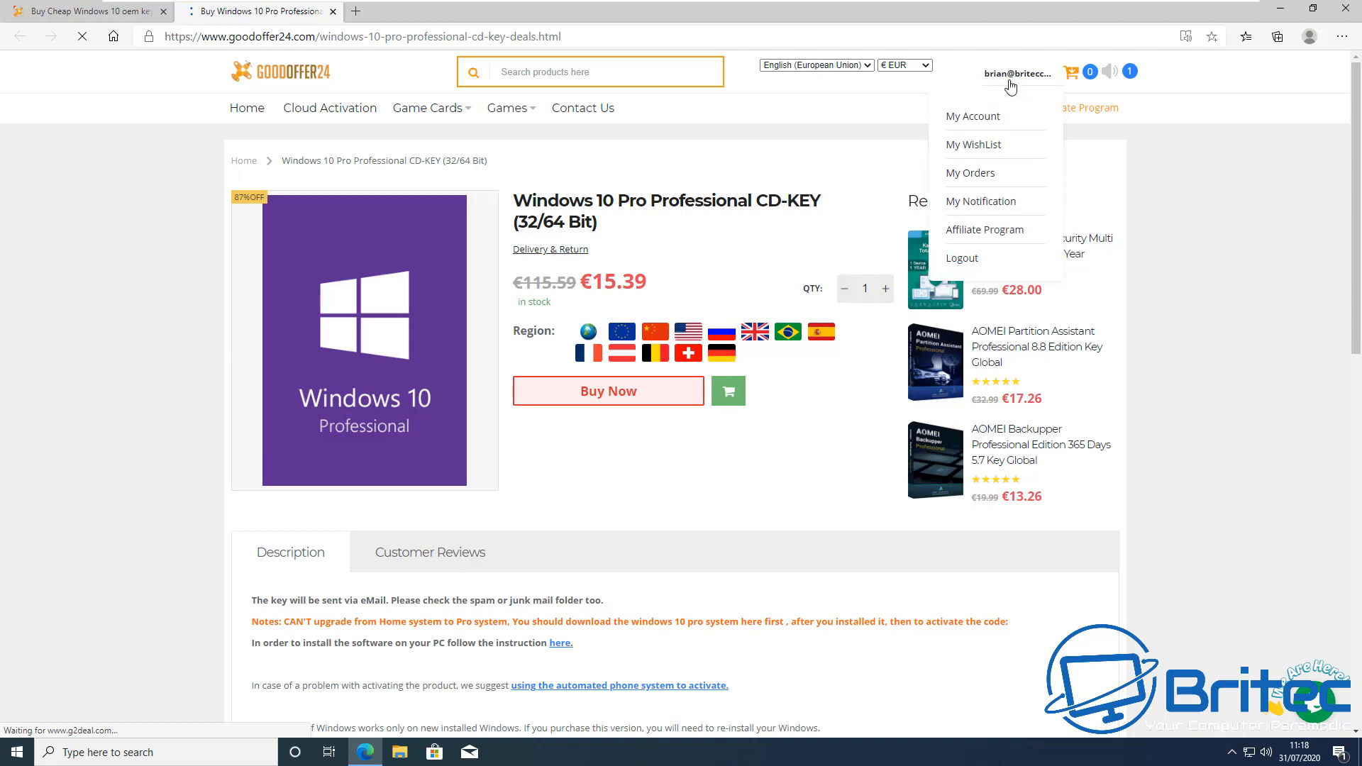
pyautogui.moveTo(1033, 82)
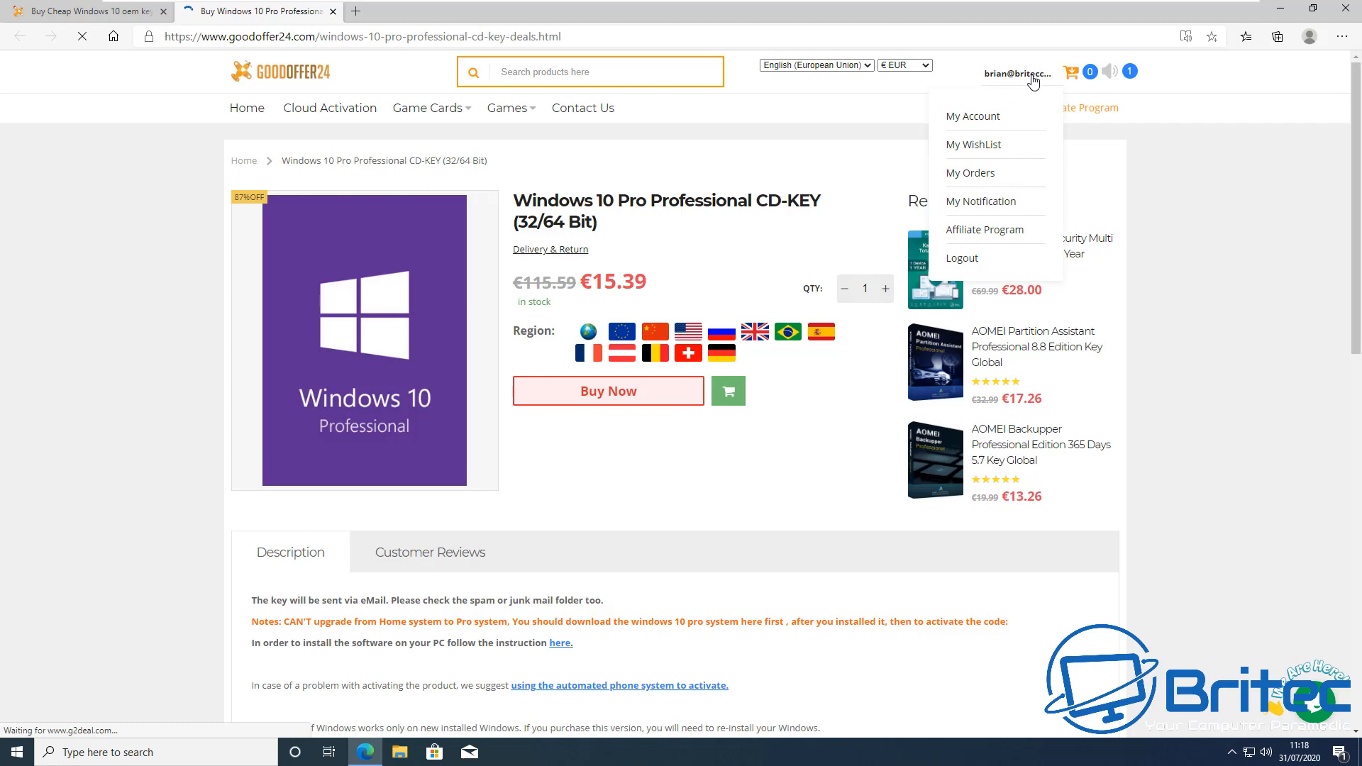
pyautogui.moveTo(945, 193)
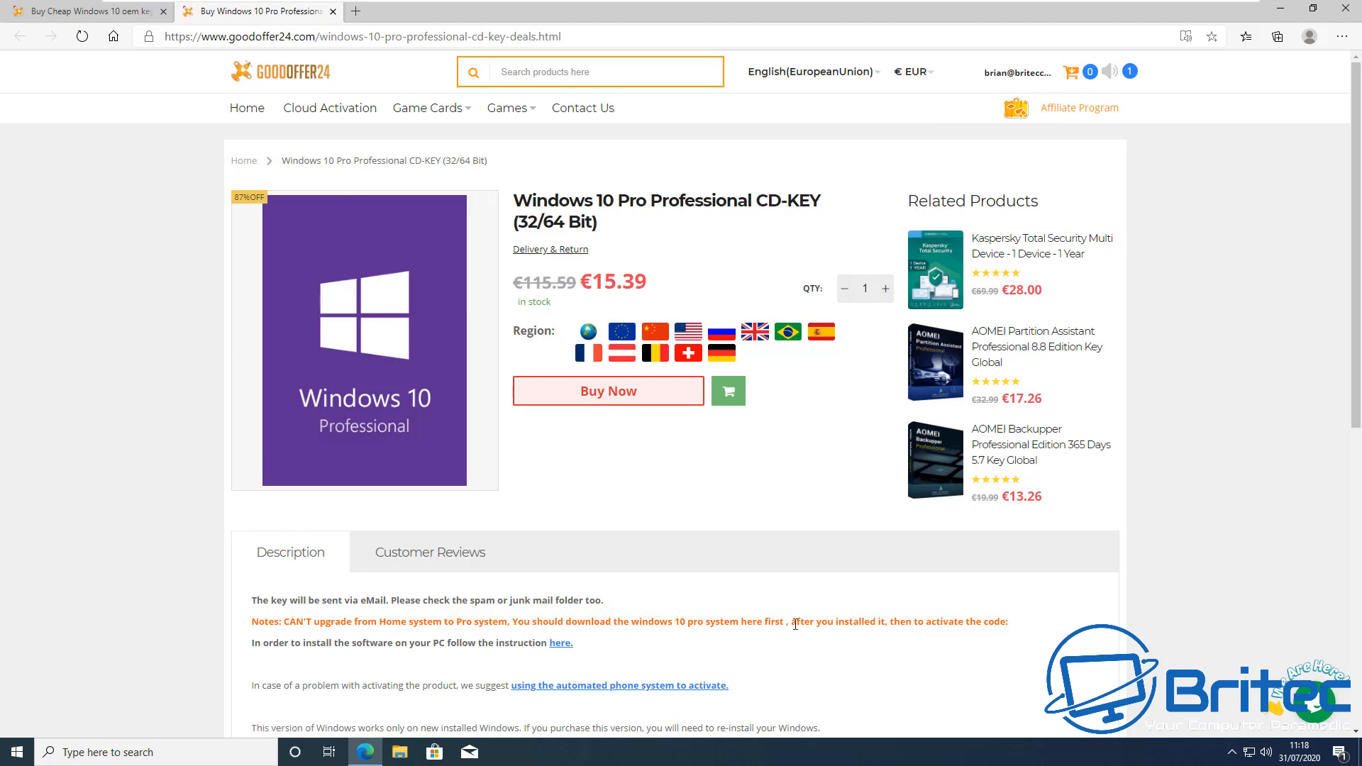
pyautogui.moveTo(823, 471)
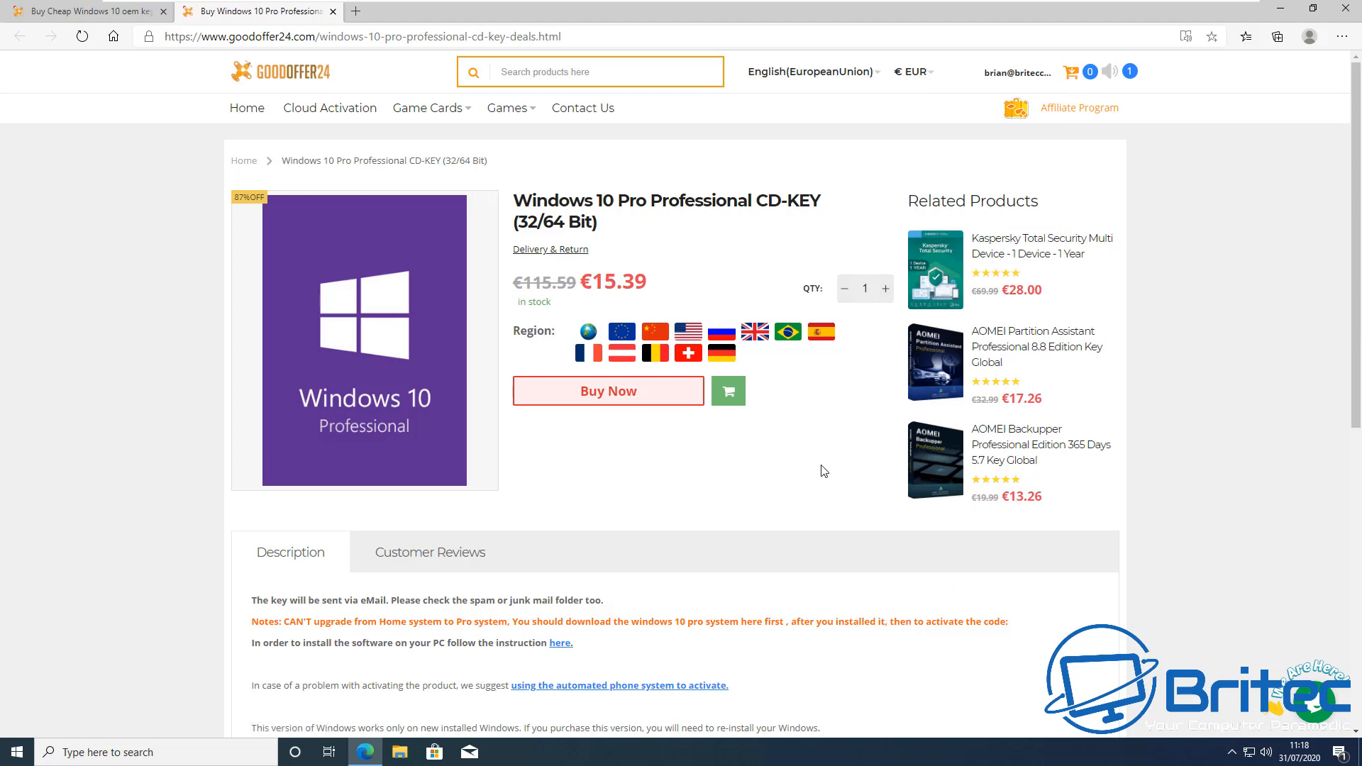
pyautogui.moveTo(617, 400)
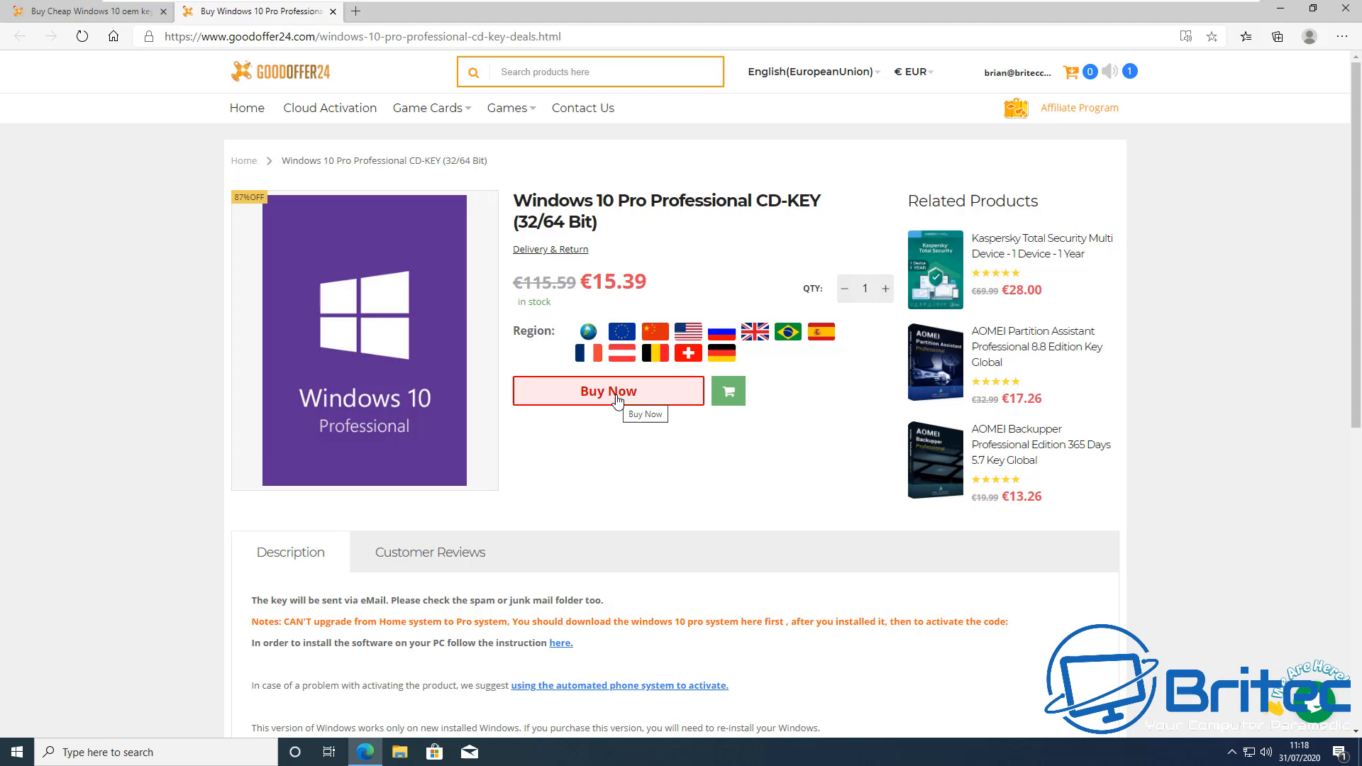
pyautogui.click(609, 392)
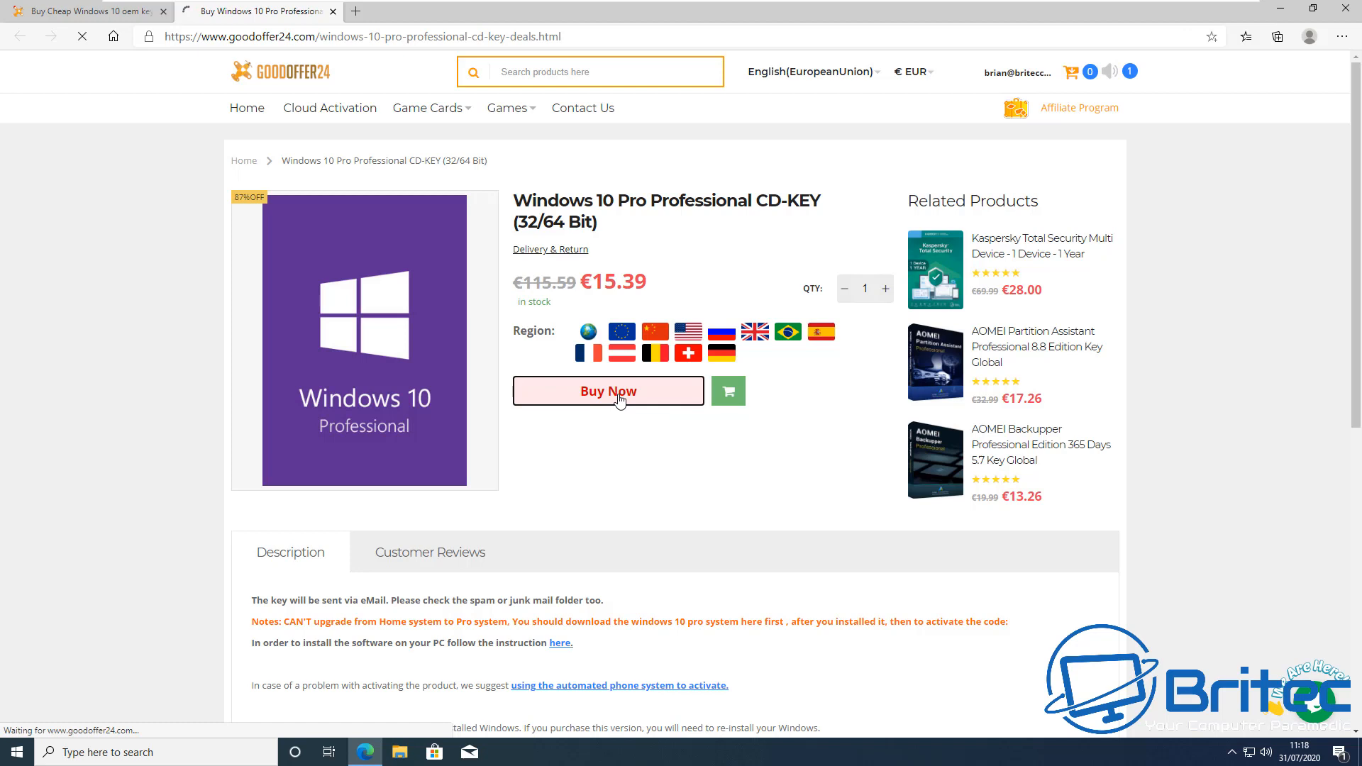
# Switch the checkout currency to £ GBP so the order total reads GBP 14.02
pyautogui.click(609, 391)
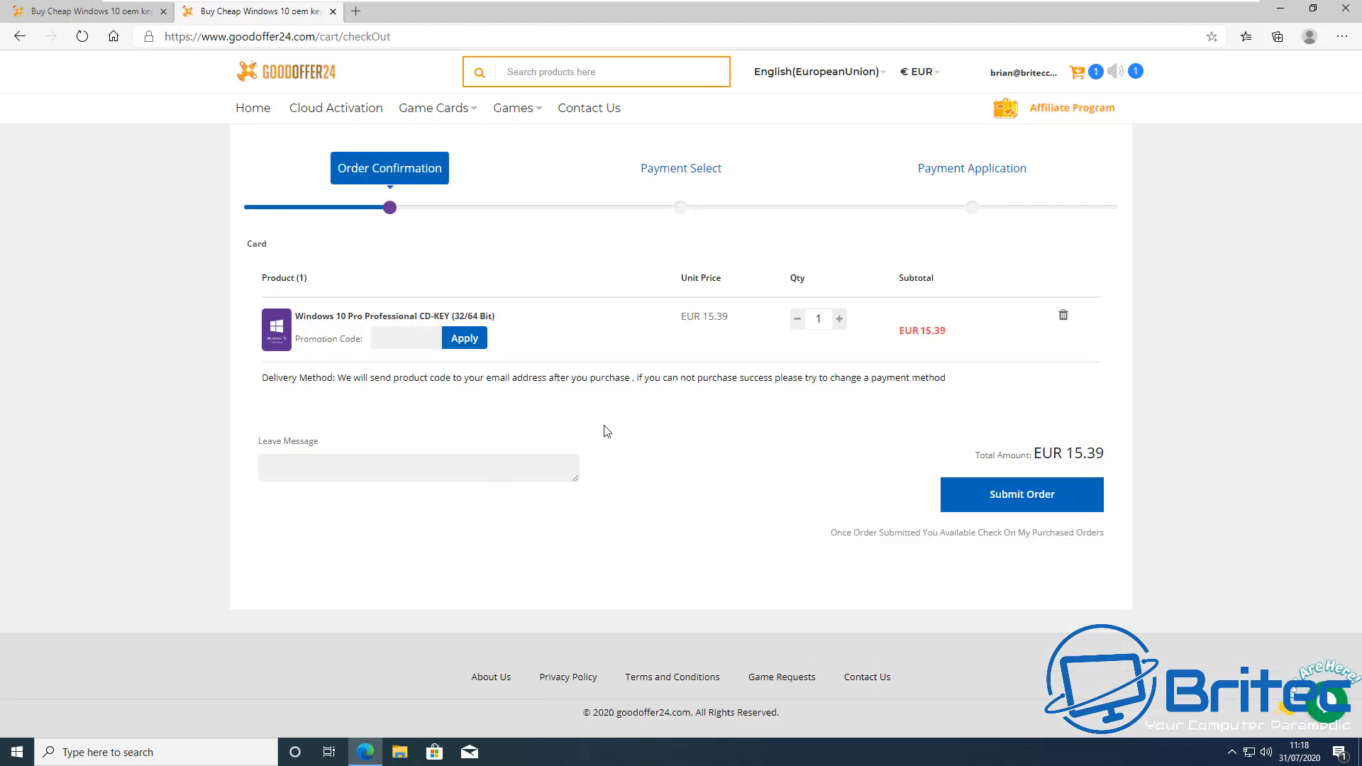
pyautogui.moveTo(937, 255)
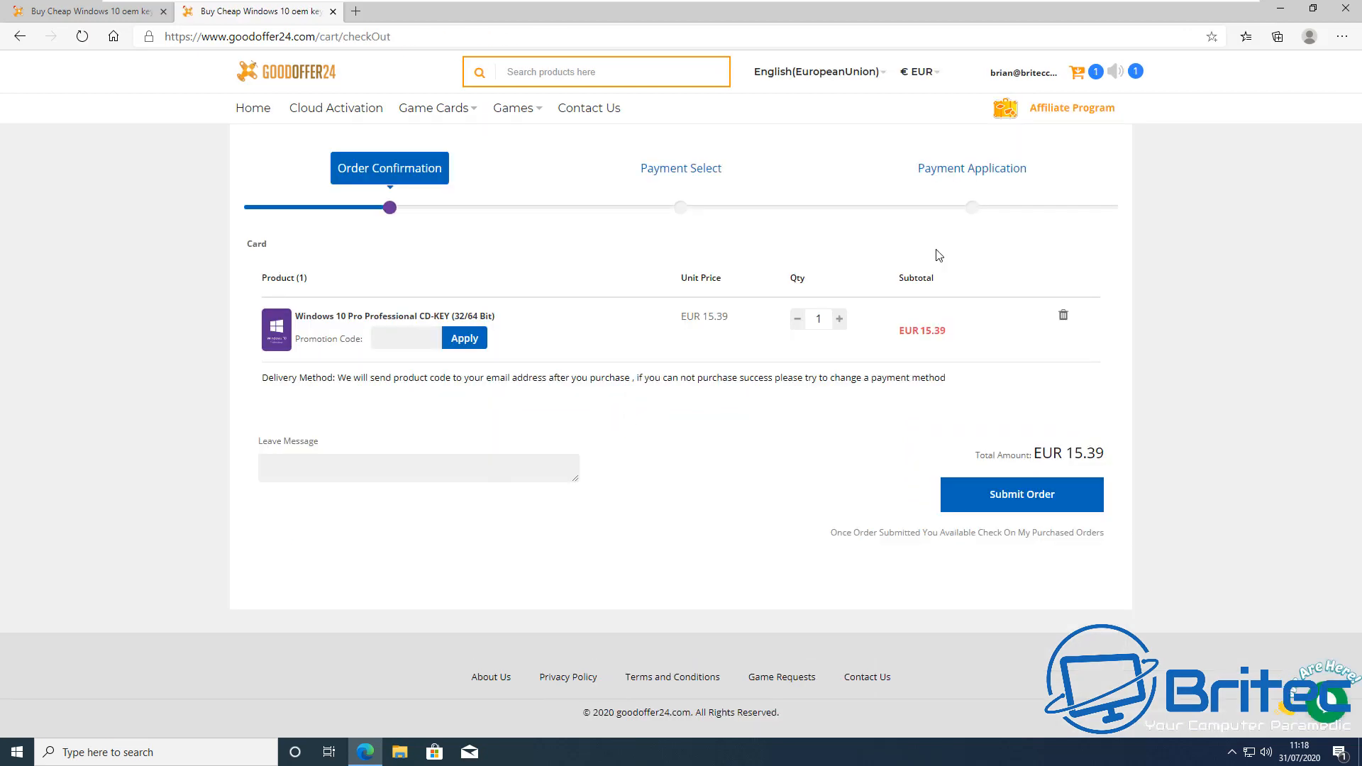
pyautogui.moveTo(933, 78)
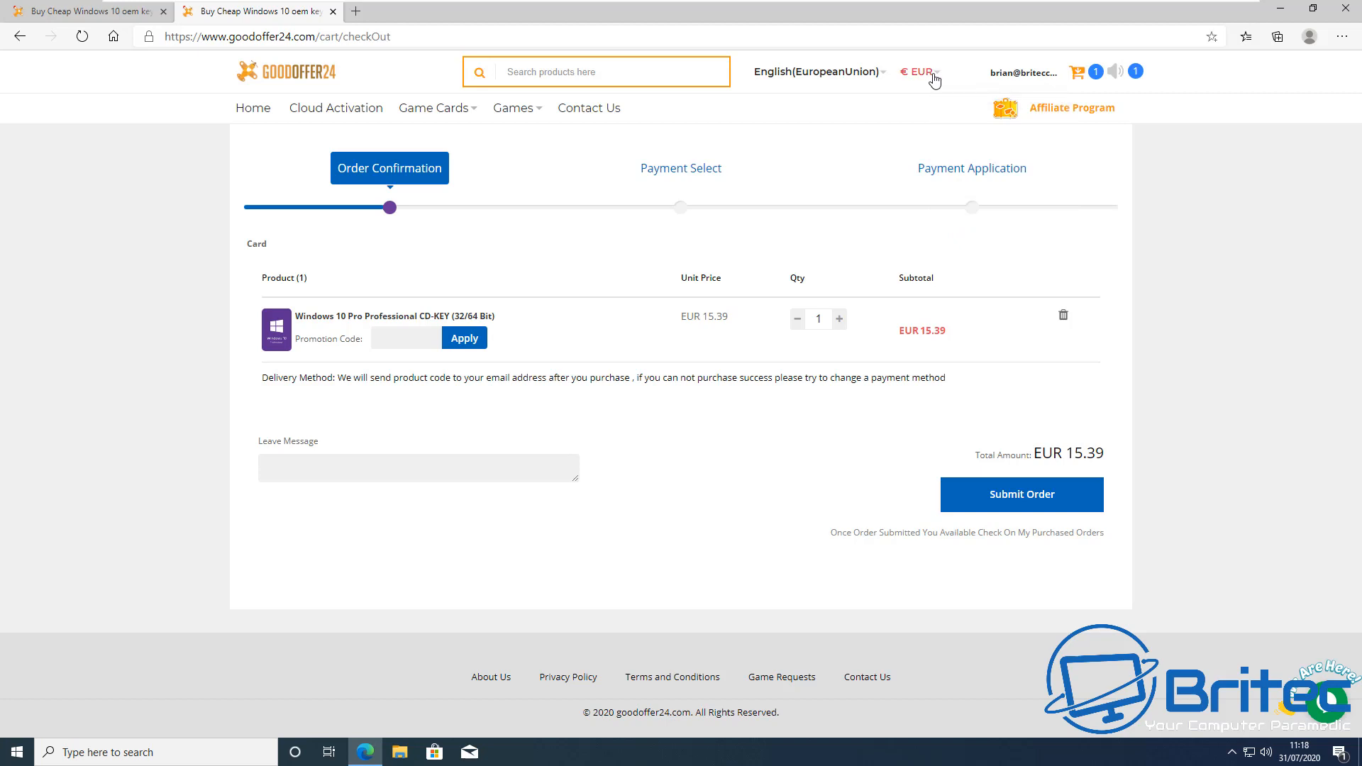
pyautogui.click(920, 71)
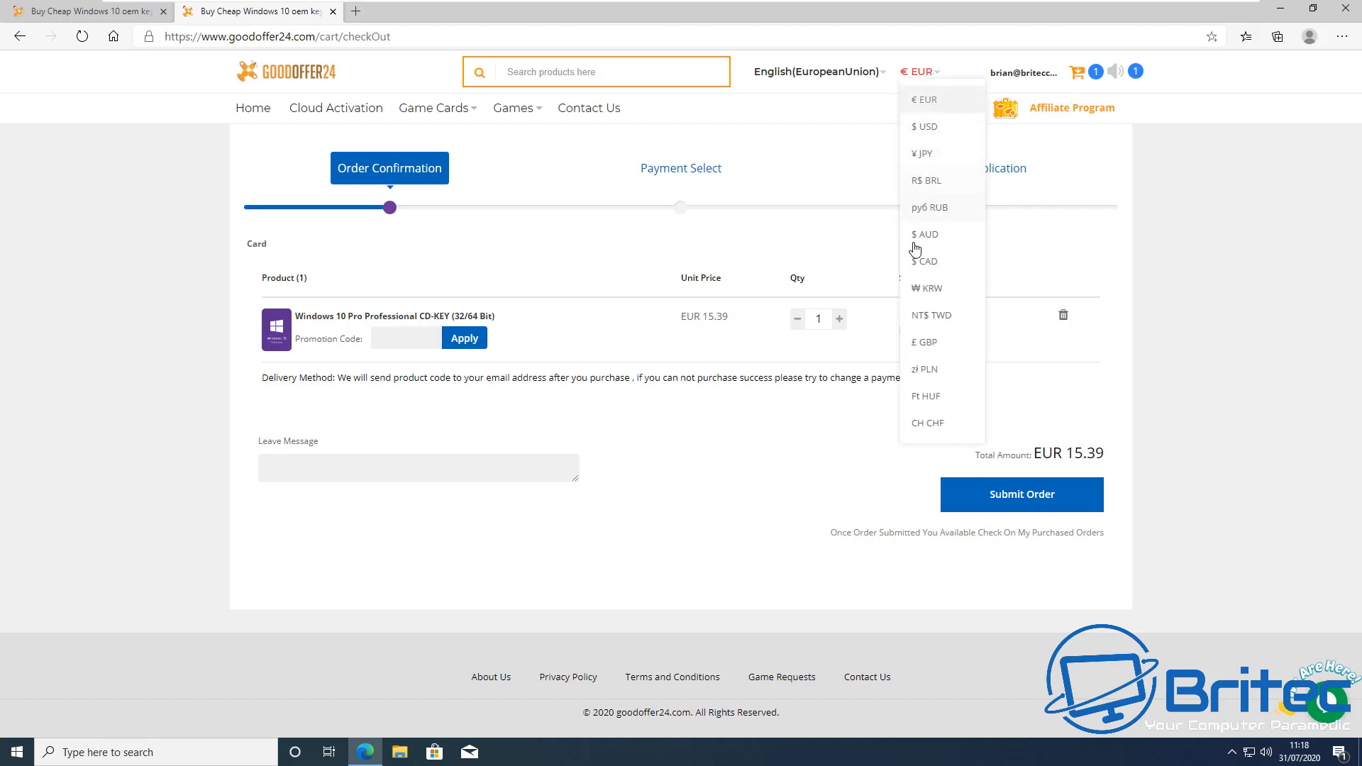
pyautogui.moveTo(921, 352)
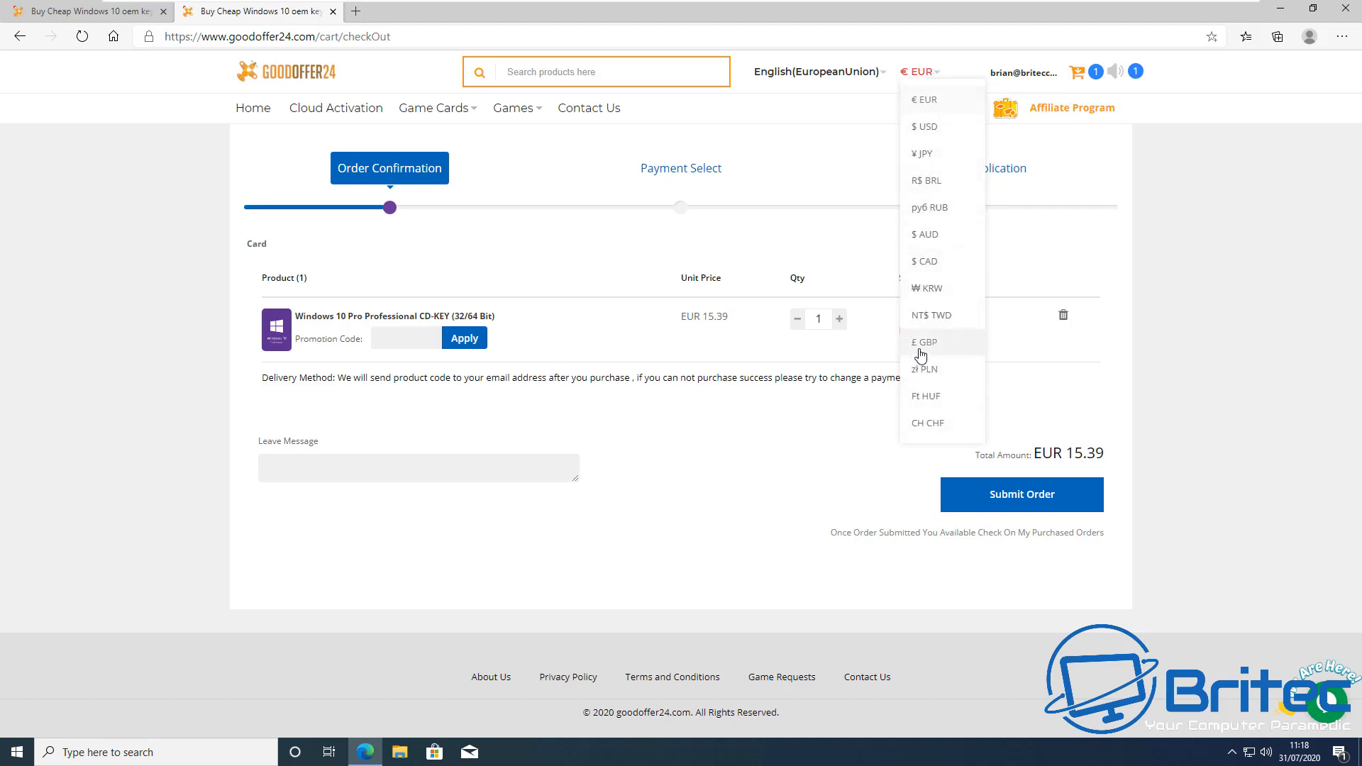
pyautogui.click(924, 342)
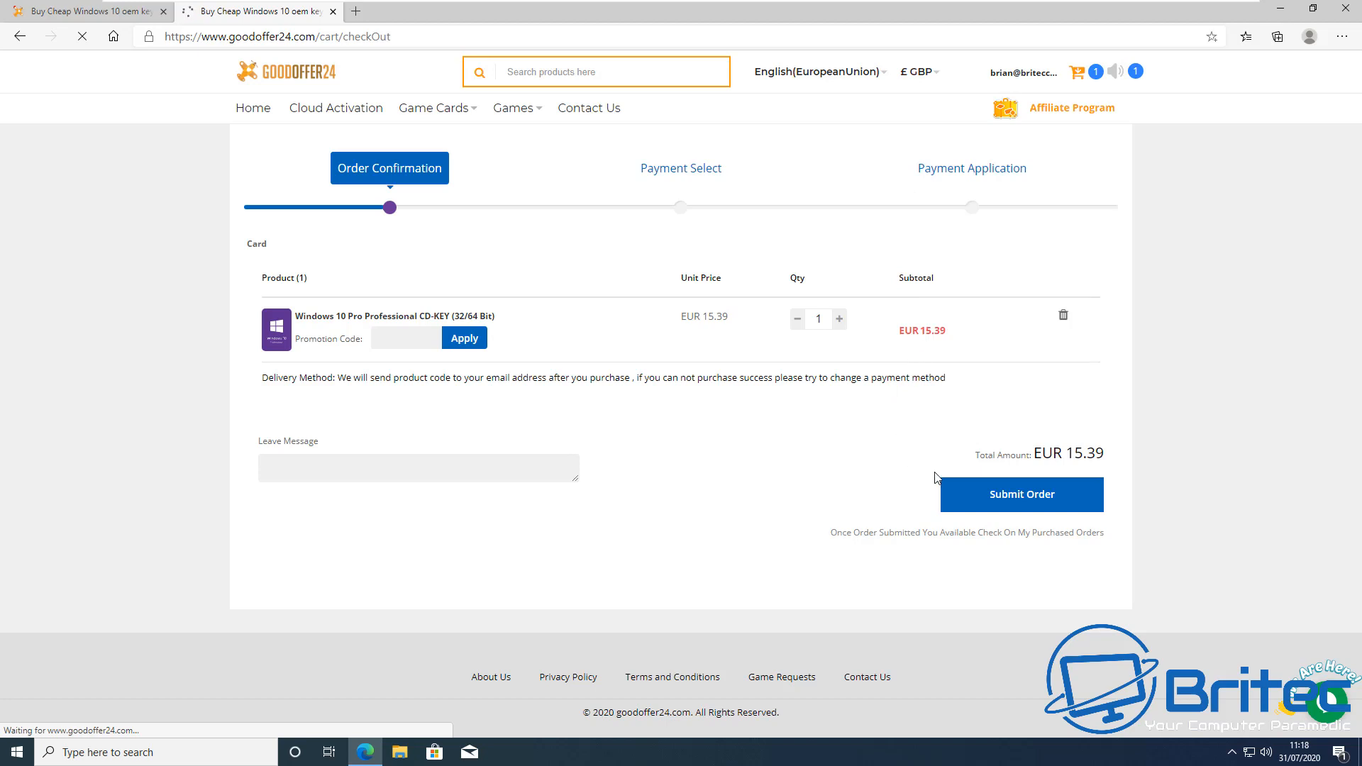
pyautogui.click(917, 71)
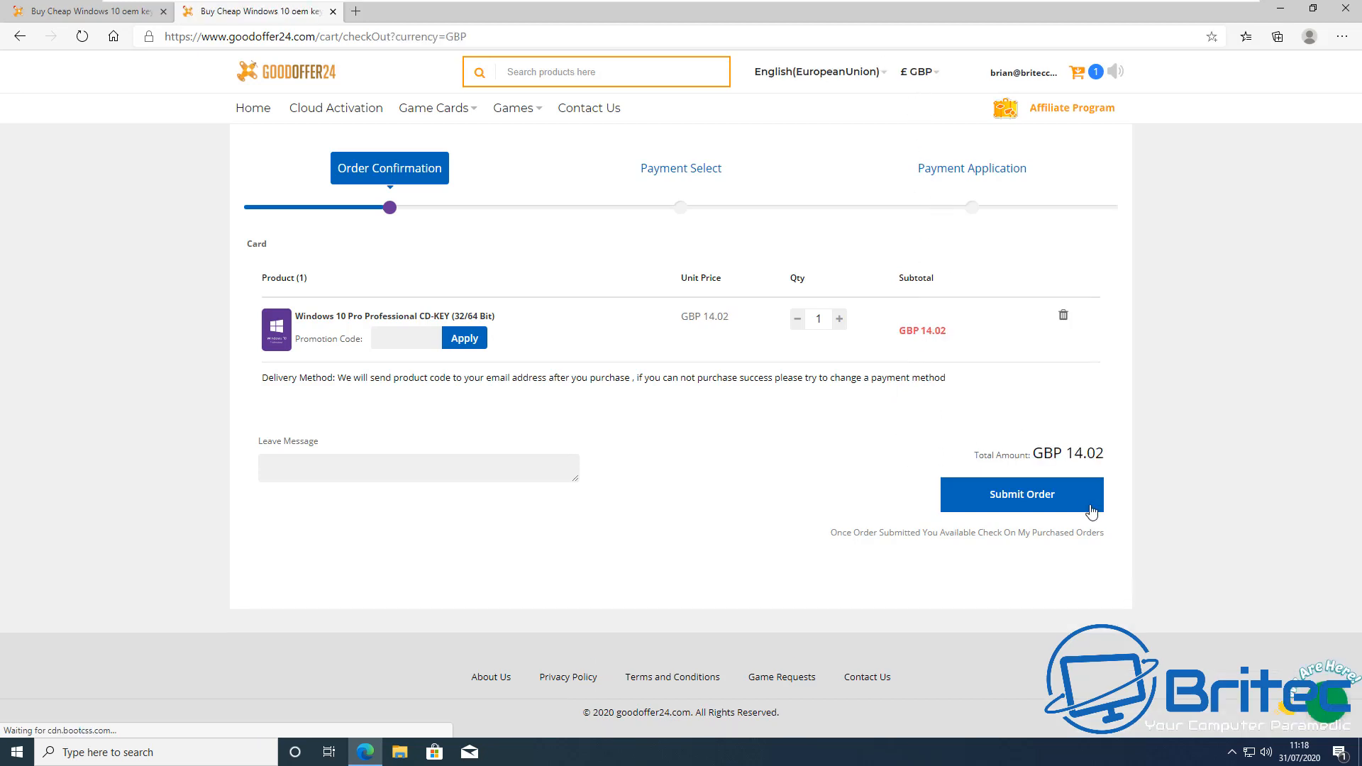
# Enter promotion code BR09 and apply it, dropping the total to GBP 11.50
pyautogui.click(404, 338)
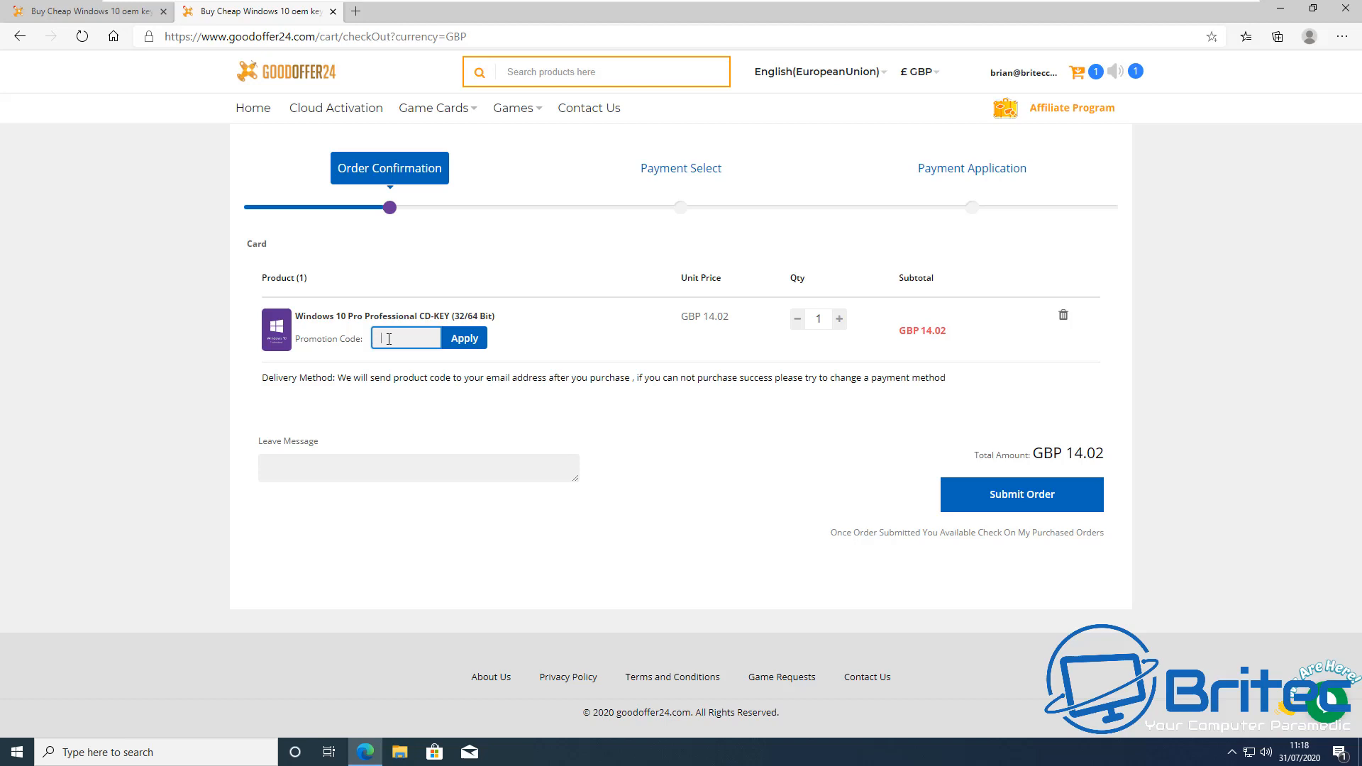
pyautogui.write('BR09')
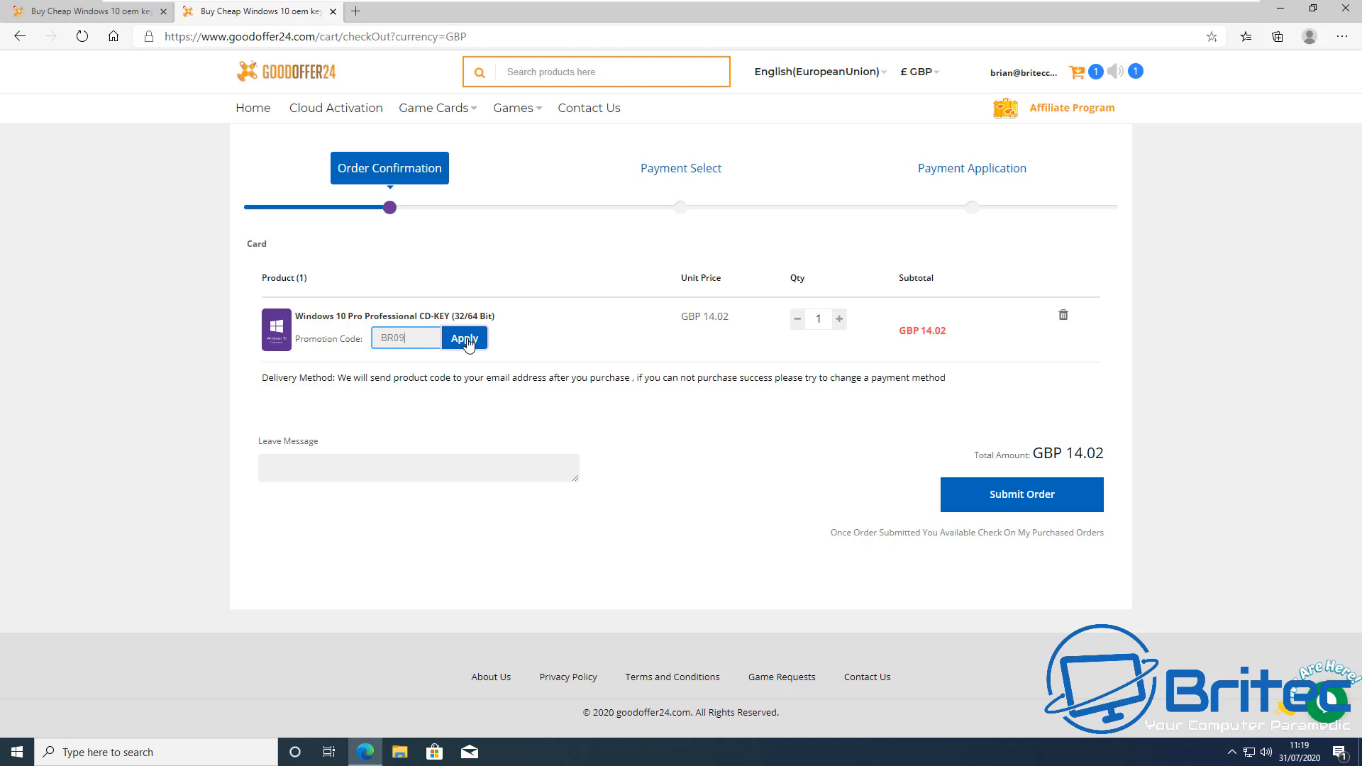
pyautogui.click(463, 338)
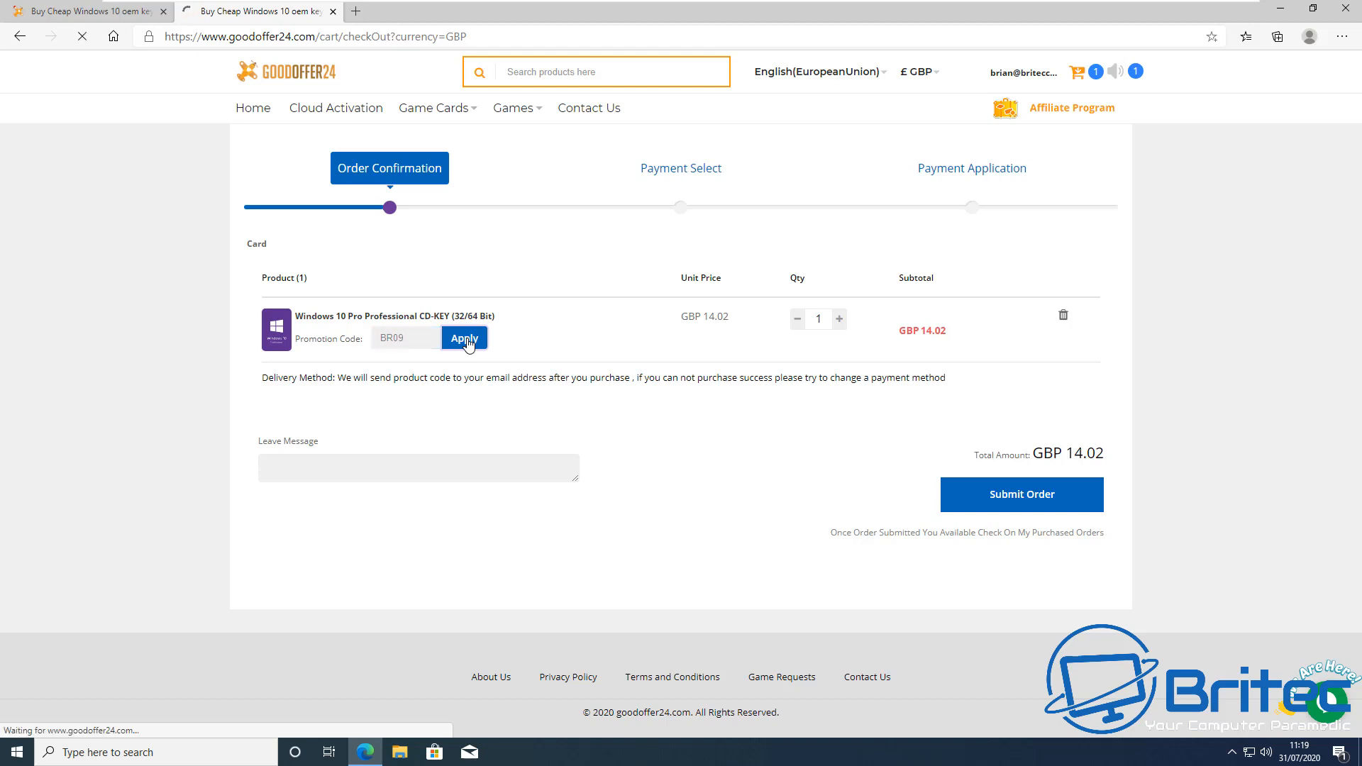
pyautogui.click(464, 338)
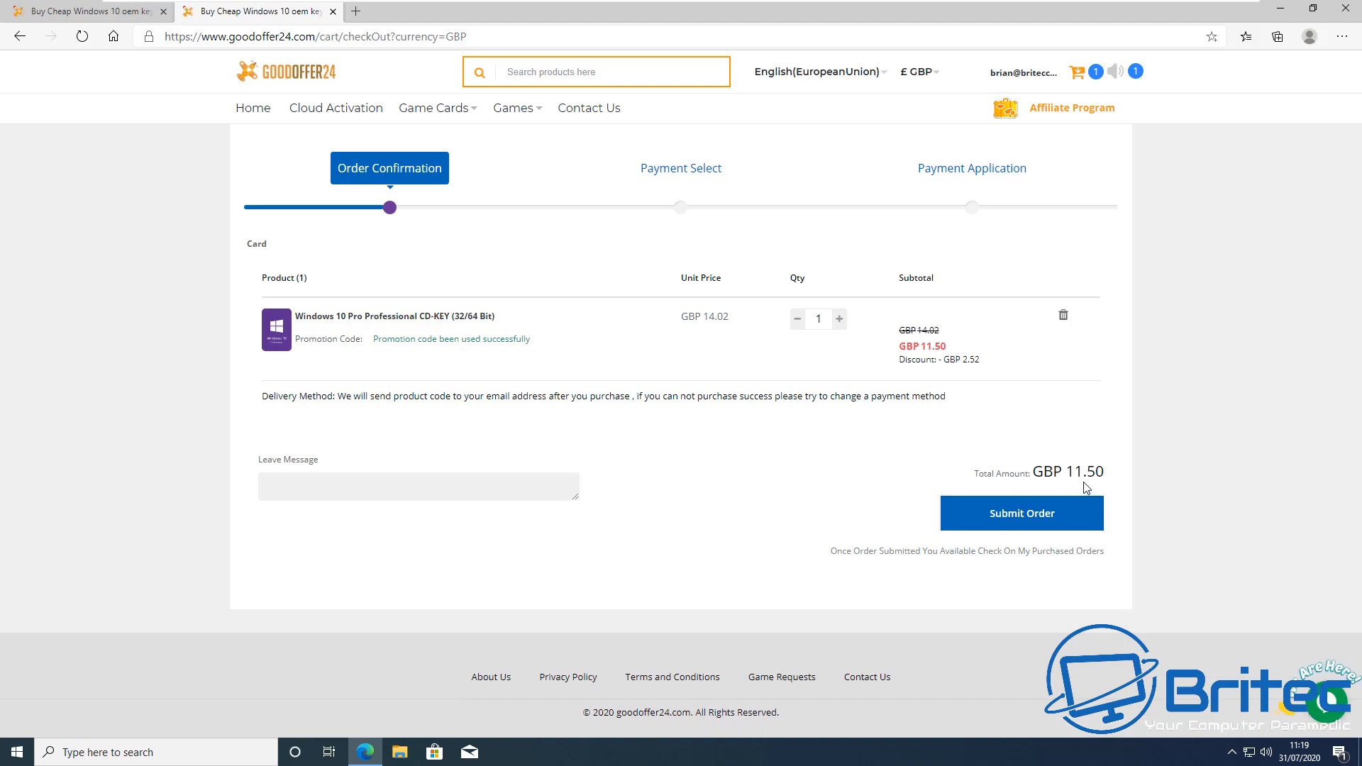
pyautogui.moveTo(796, 405)
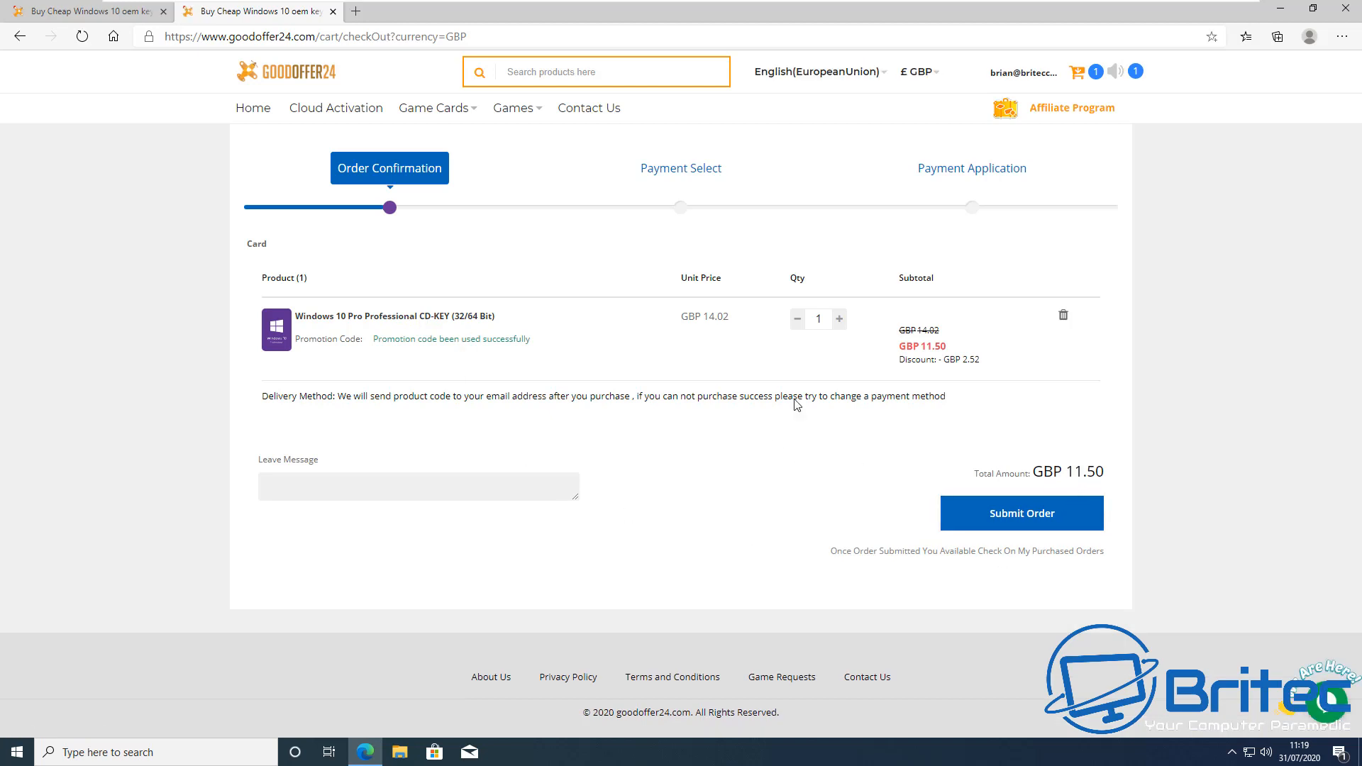
# Switch the checkout currency to $ USD so the discounted total reads USD 14.78
pyautogui.click(915, 71)
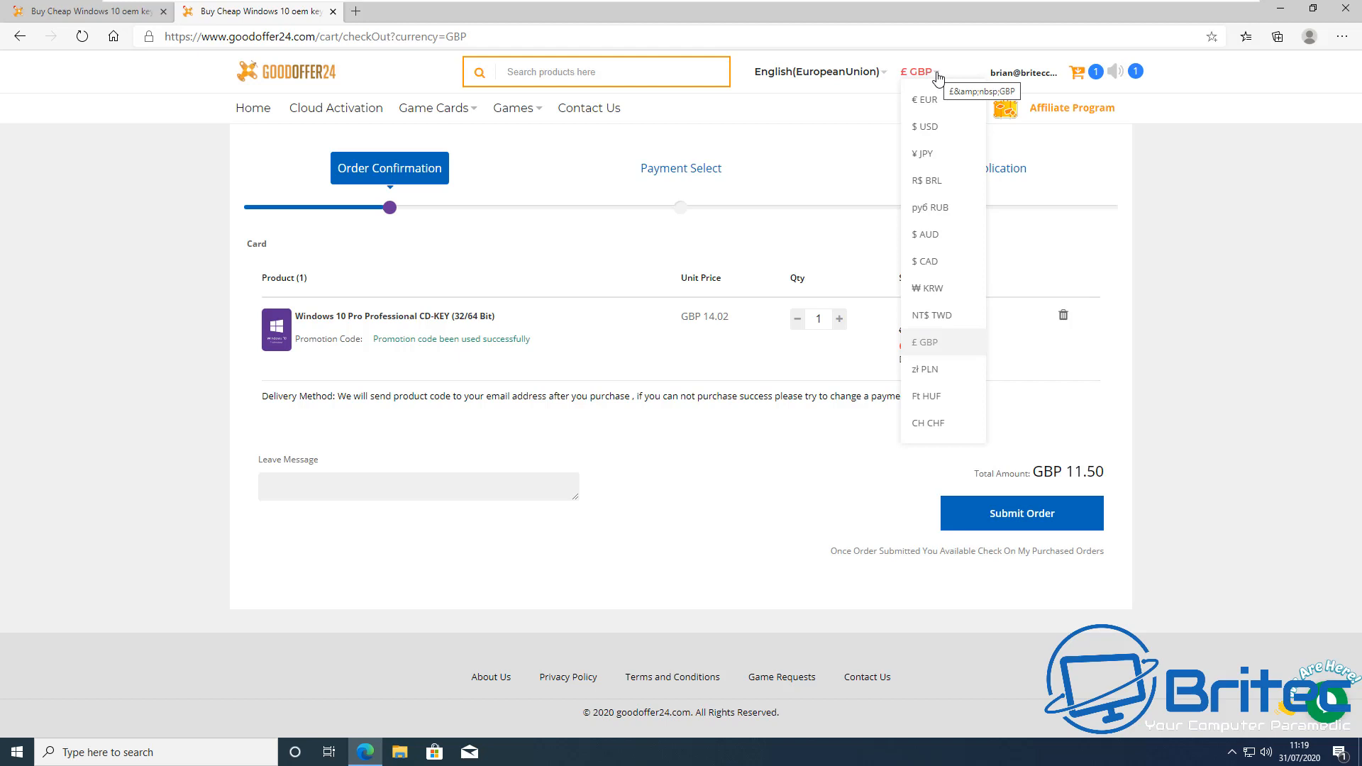
pyautogui.click(925, 127)
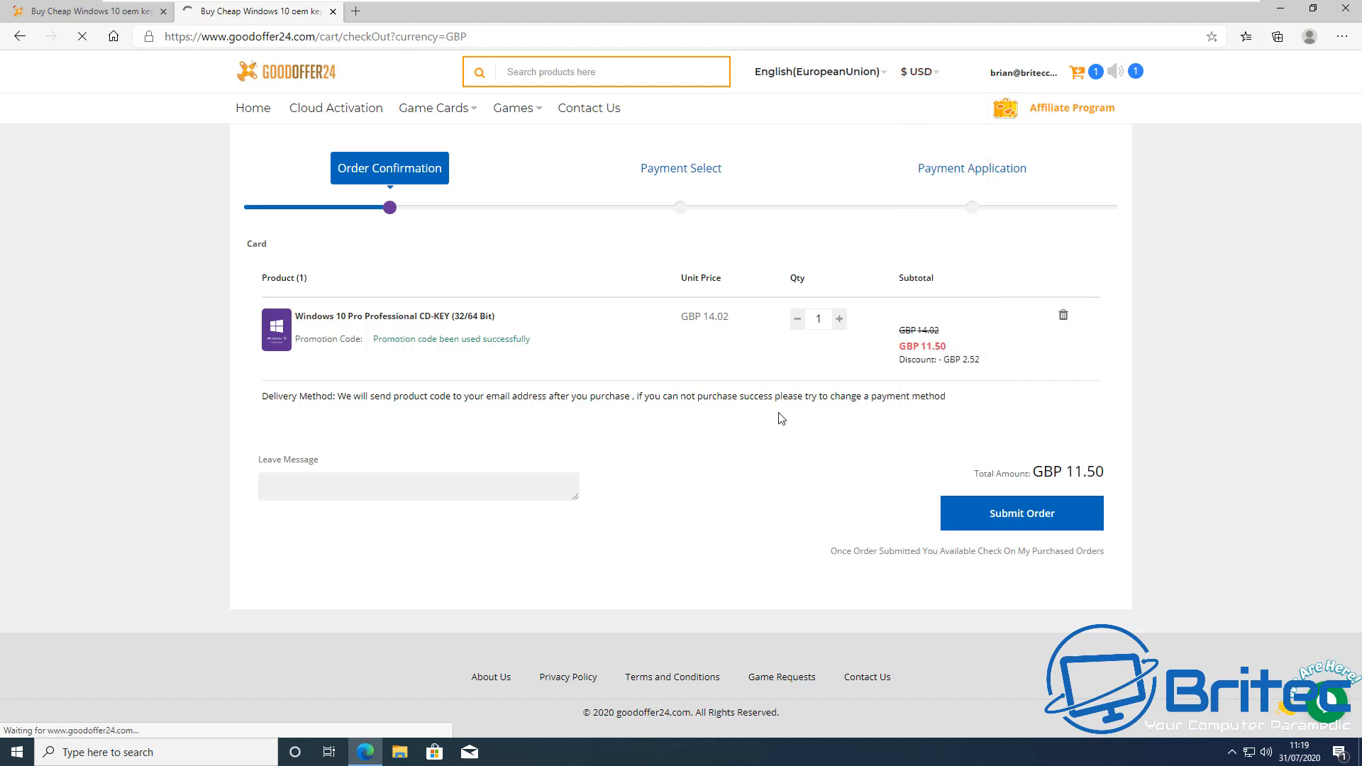
pyautogui.click(915, 71)
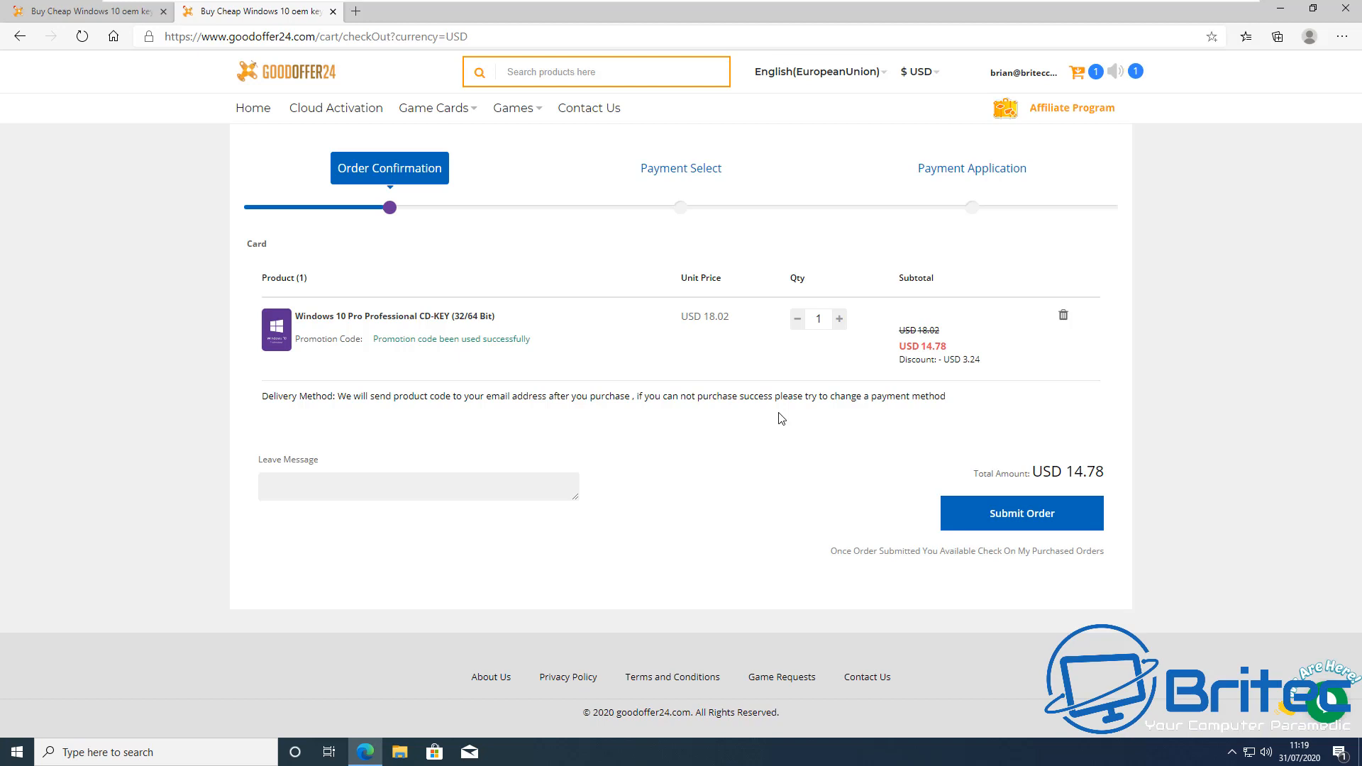
# Proceed to the Payment Select page and choose PayPal as the payment method
pyautogui.click(1021, 512)
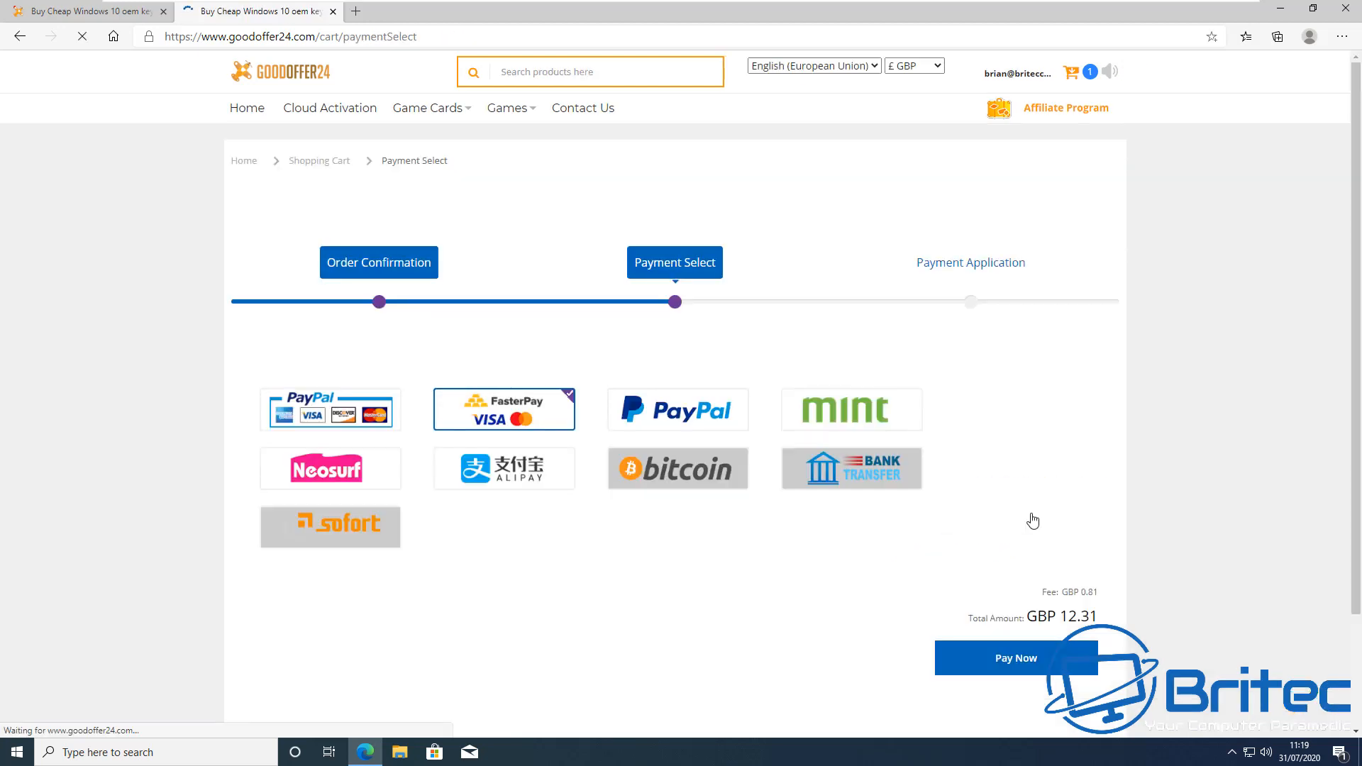
pyautogui.click(329, 468)
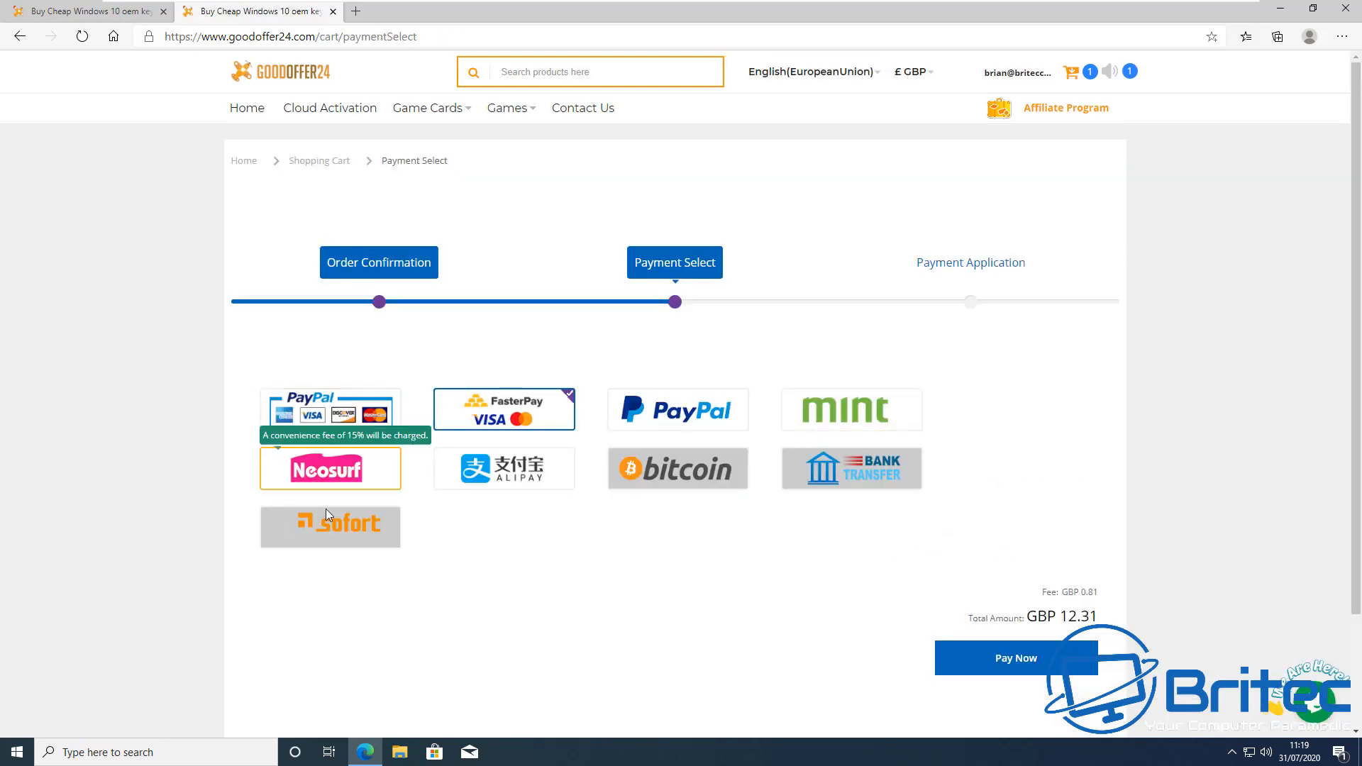
pyautogui.click(678, 408)
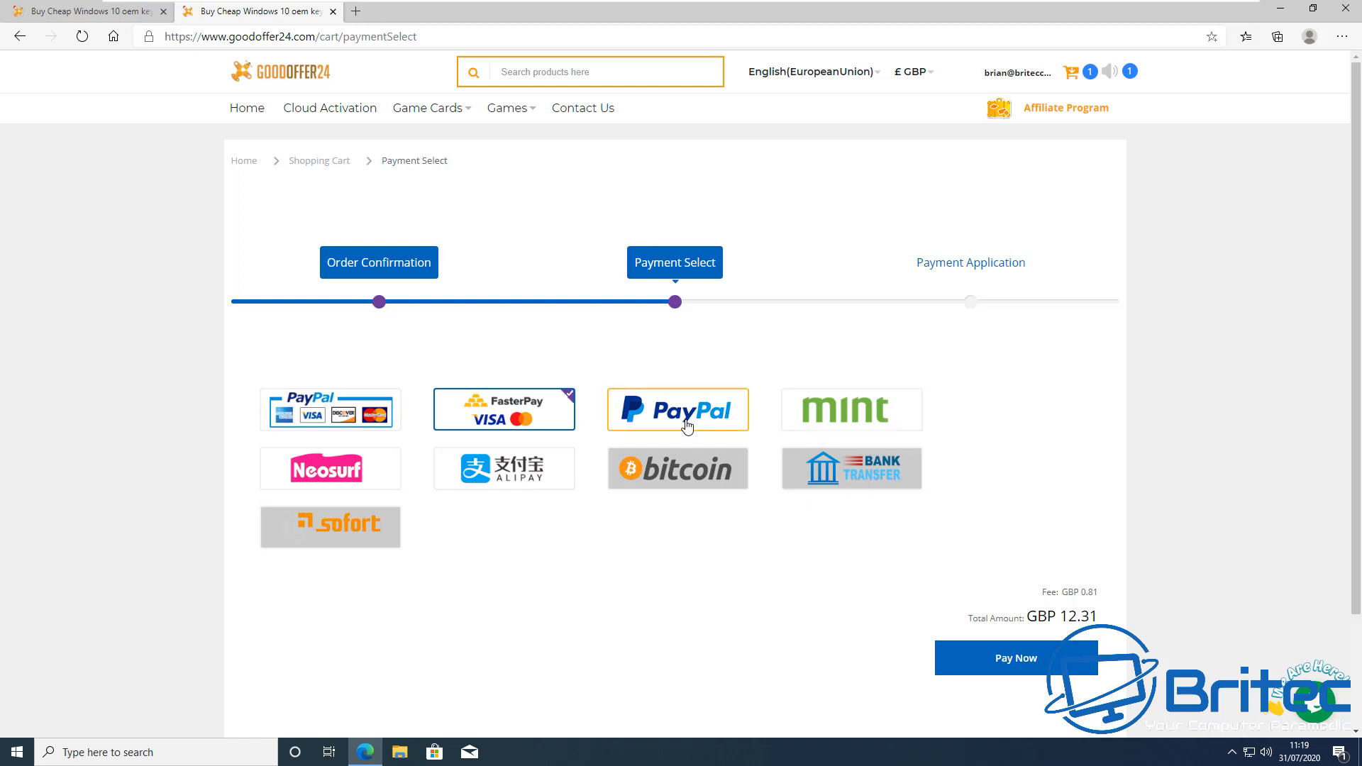
pyautogui.click(1013, 657)
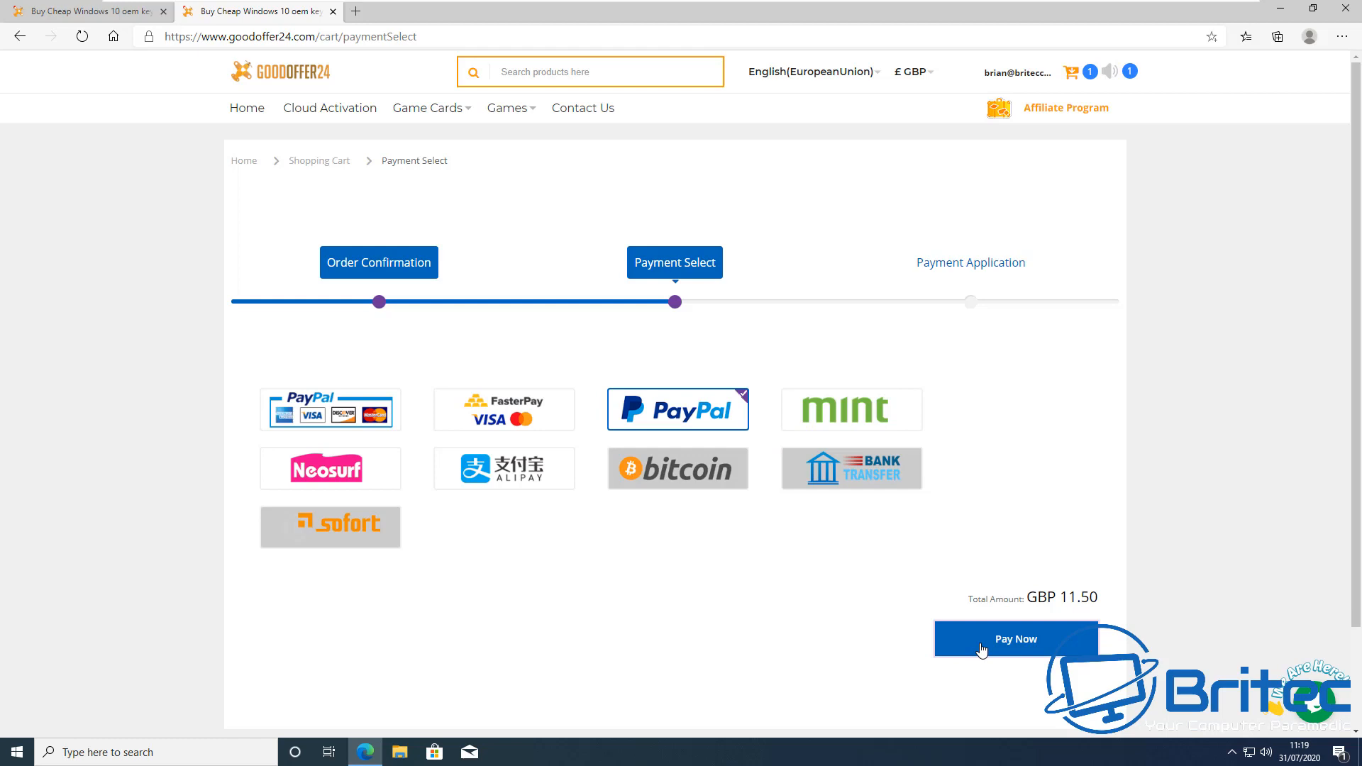
# Submit the GBP 11.50 order with Pay Now, handing off to PayPal's login page
pyautogui.click(1014, 639)
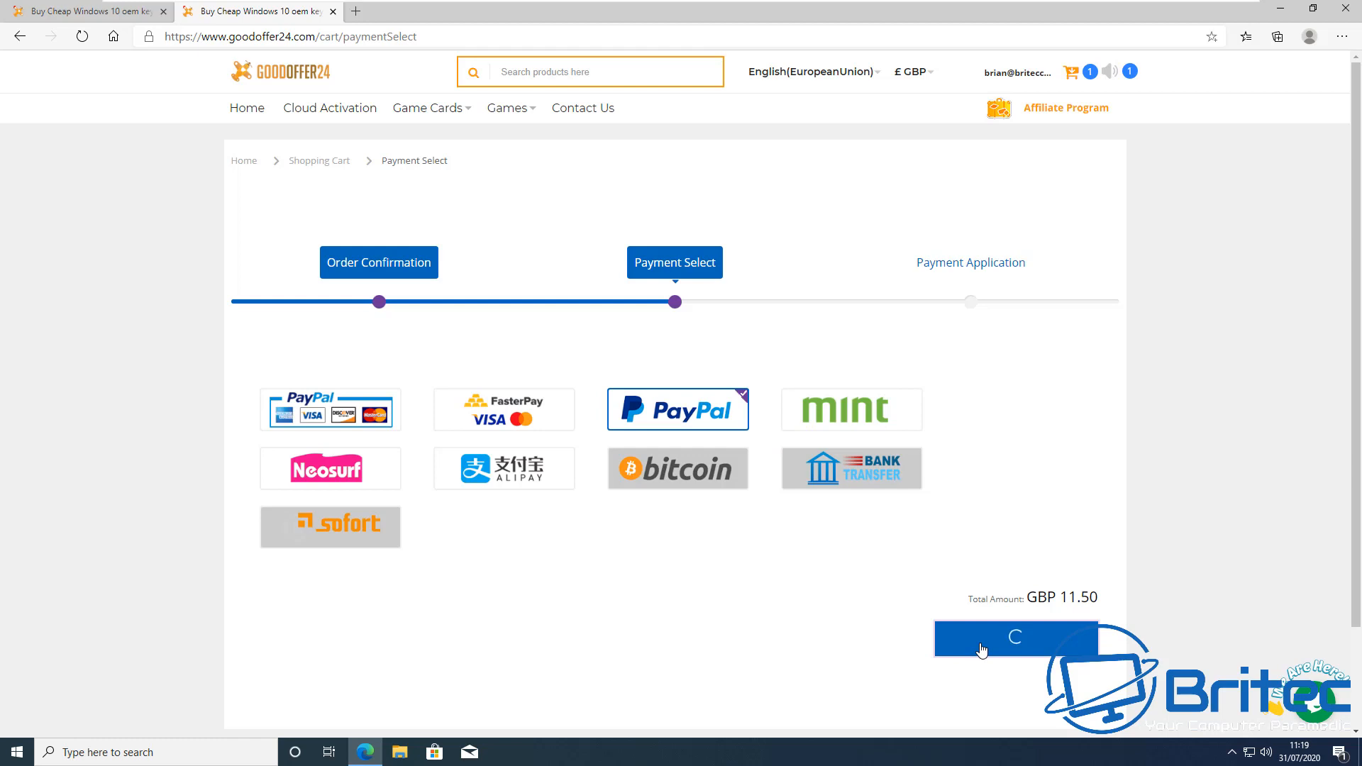
pyautogui.click(1013, 639)
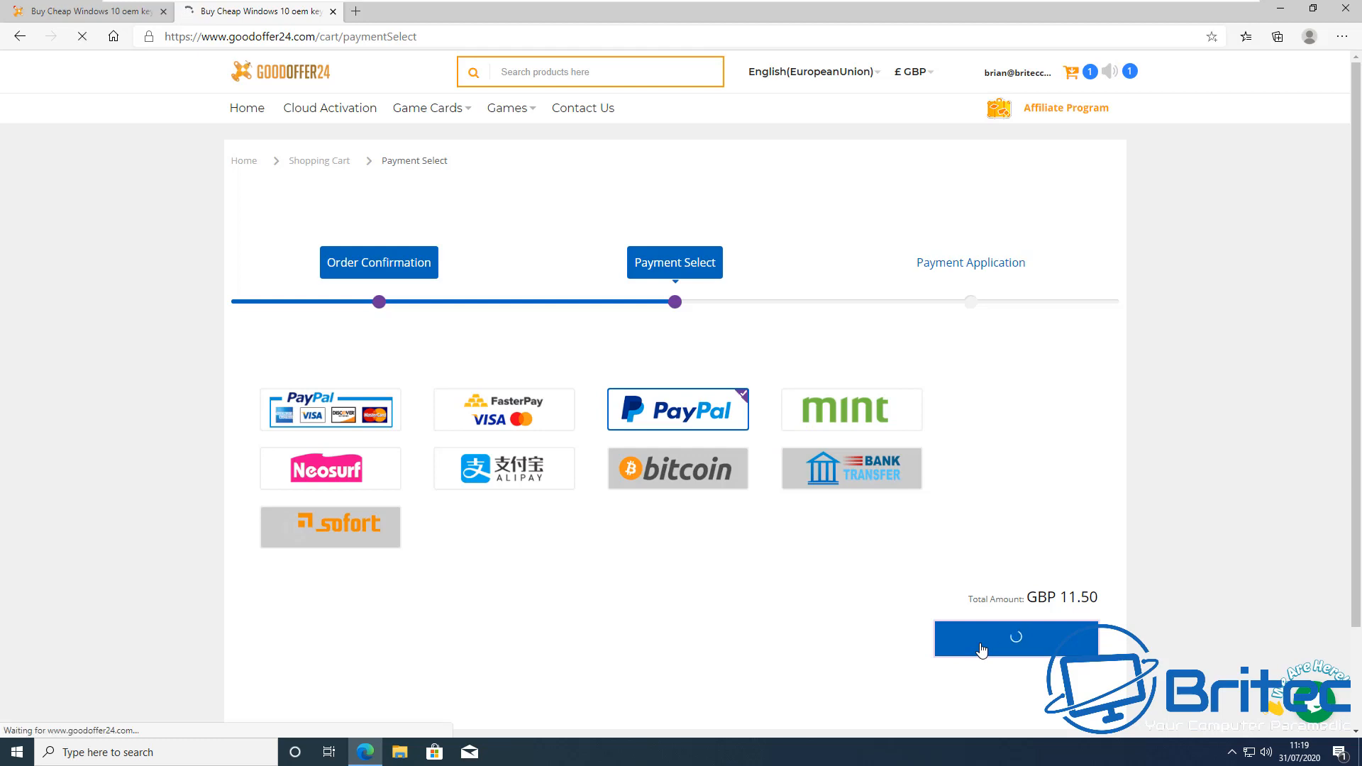
pyautogui.click(1013, 638)
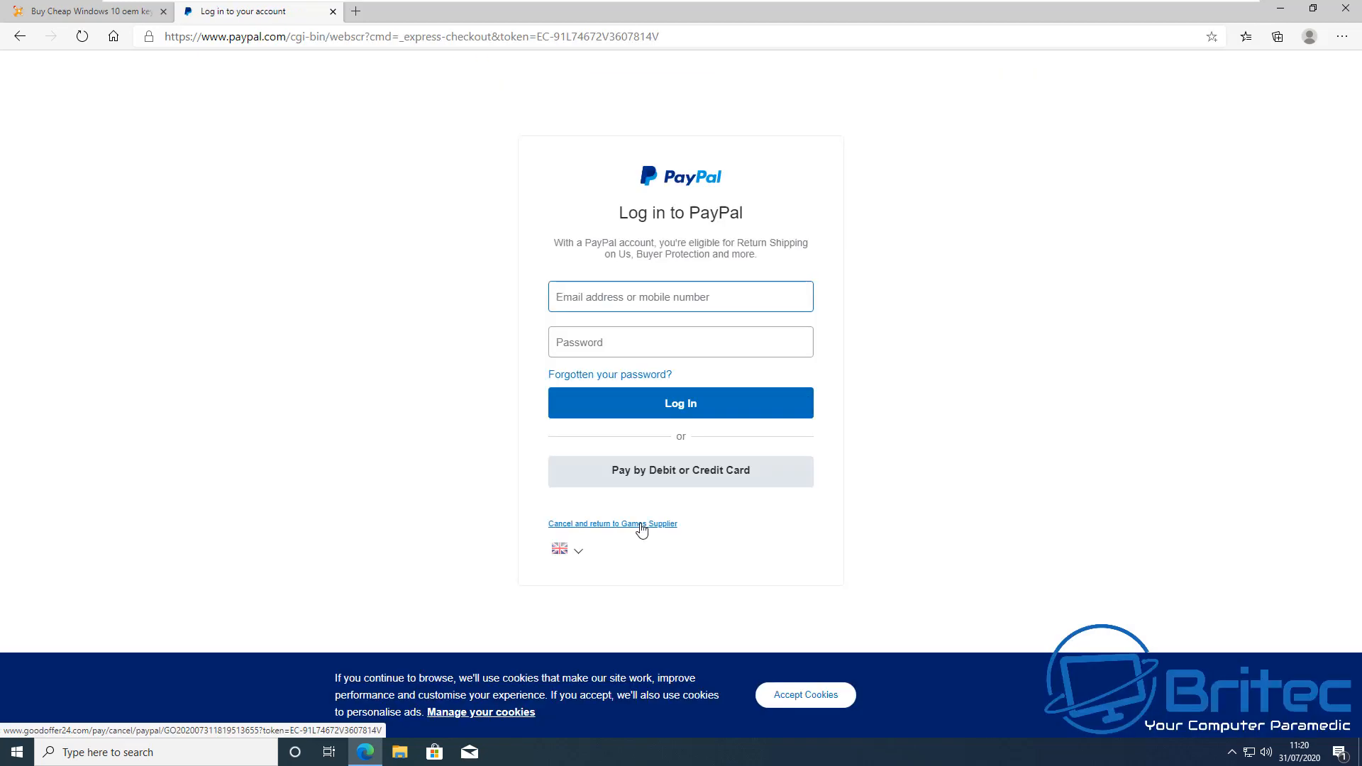
# Begin logging in to PayPal to complete payment for the key order
pyautogui.click(613, 524)
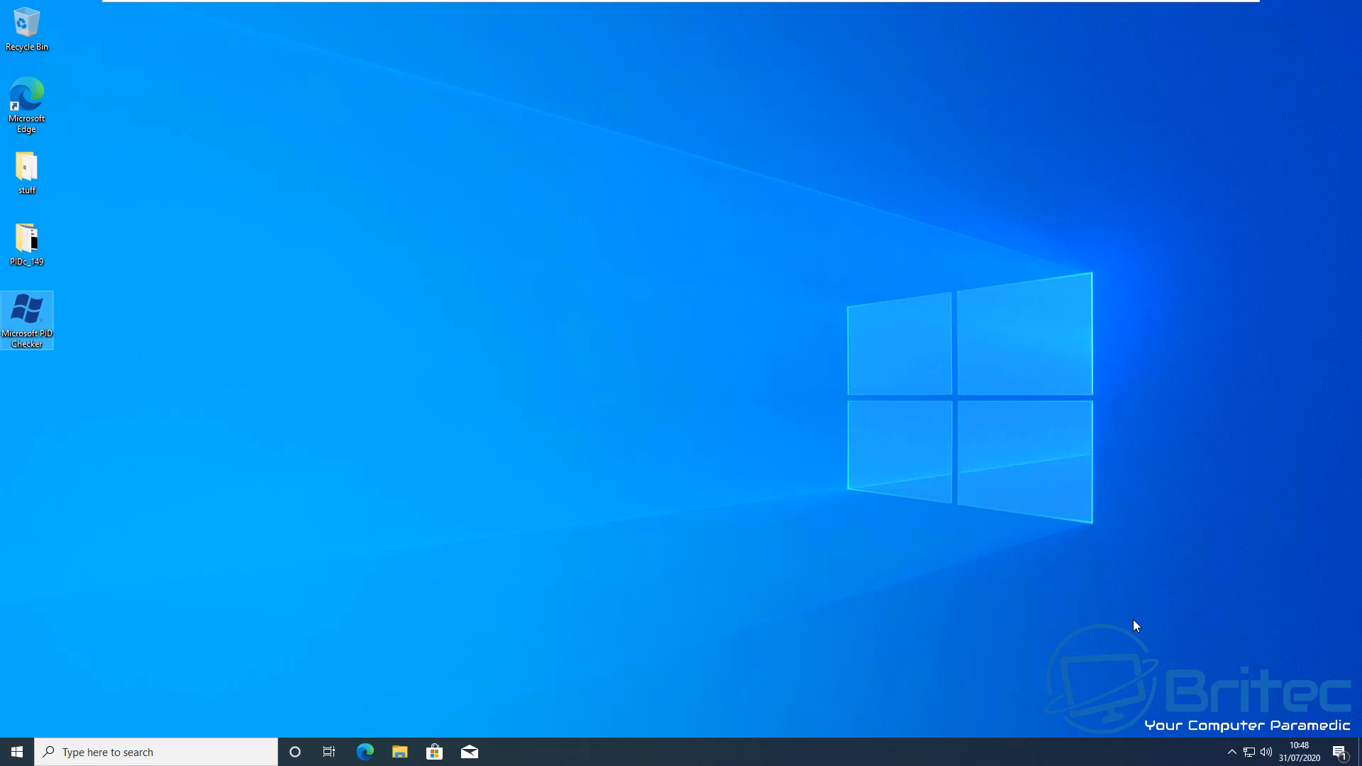
pyautogui.moveTo(766, 426)
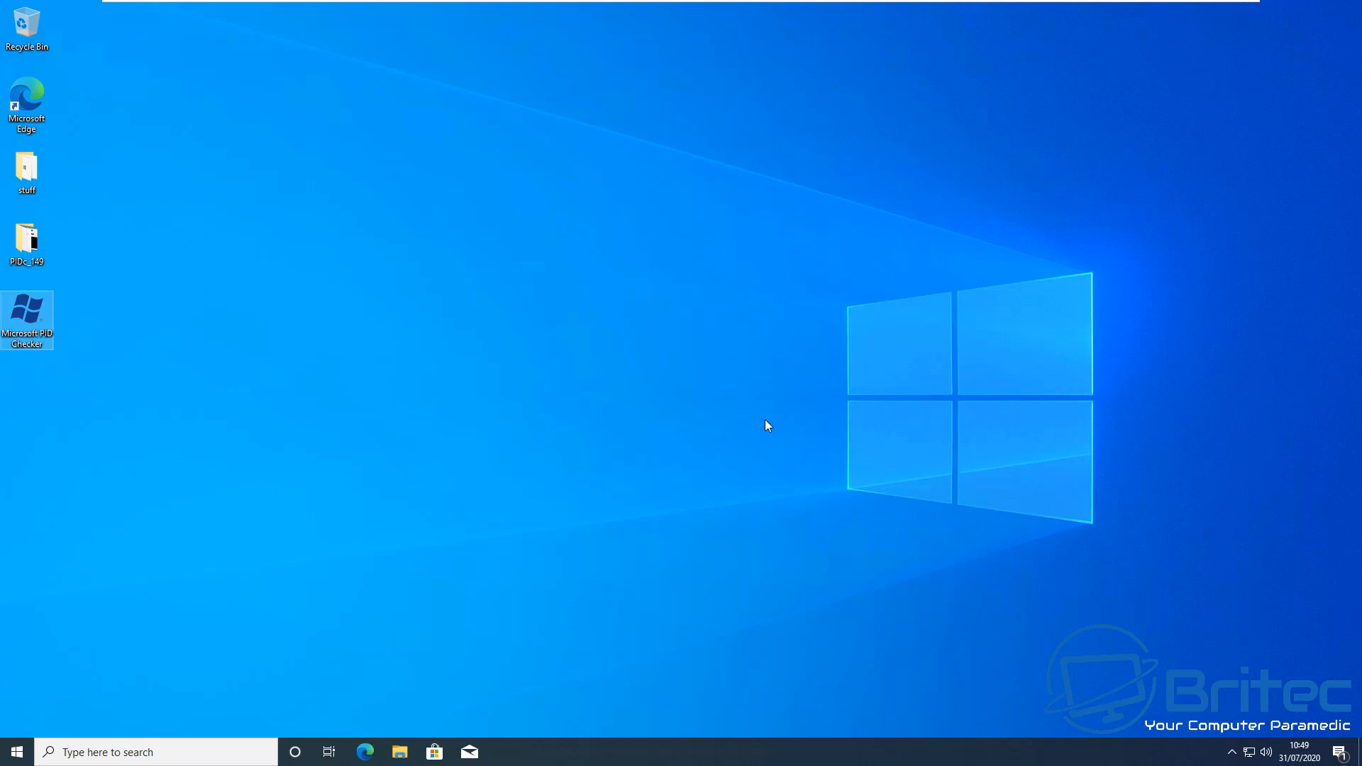
pyautogui.moveTo(102, 739)
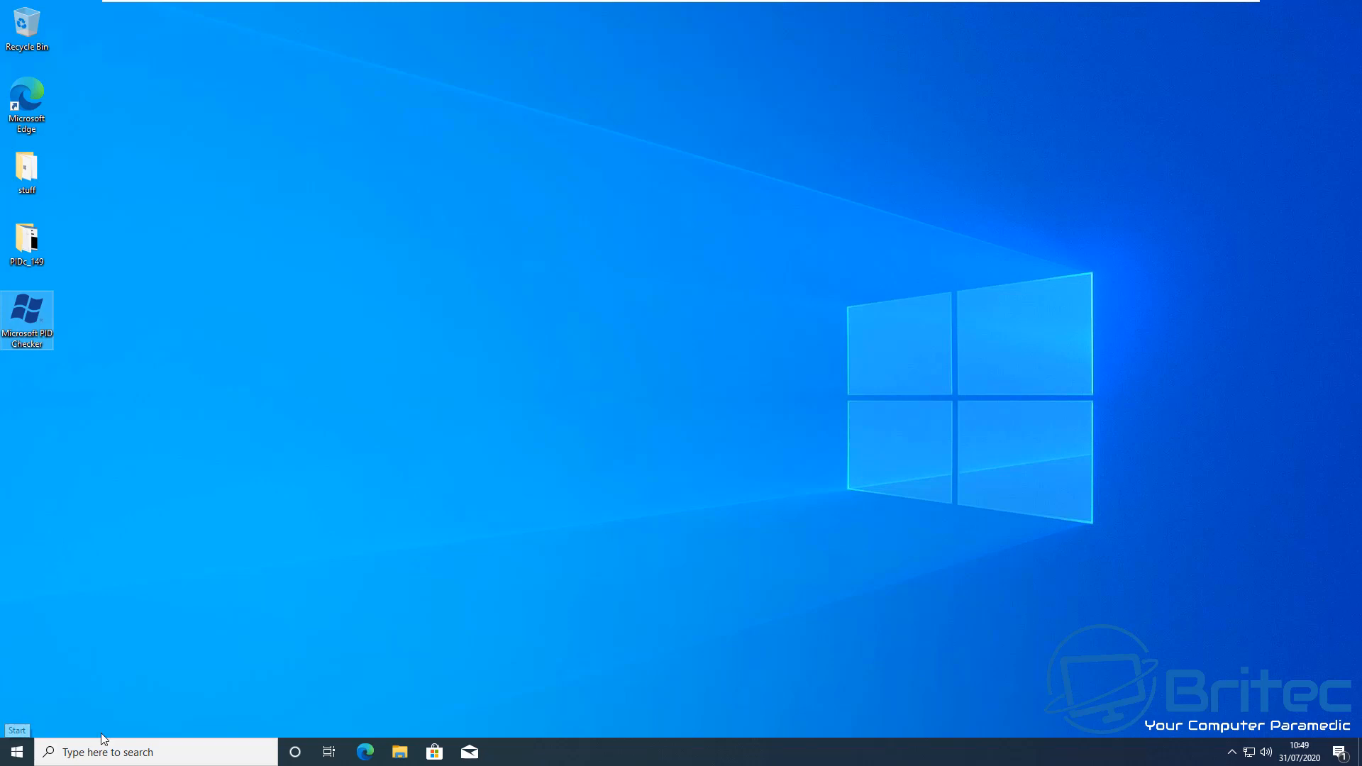
# From Start, go into Windows Settings and follow the 'Windows isn't activated' link to the Activation page
pyautogui.click(16, 752)
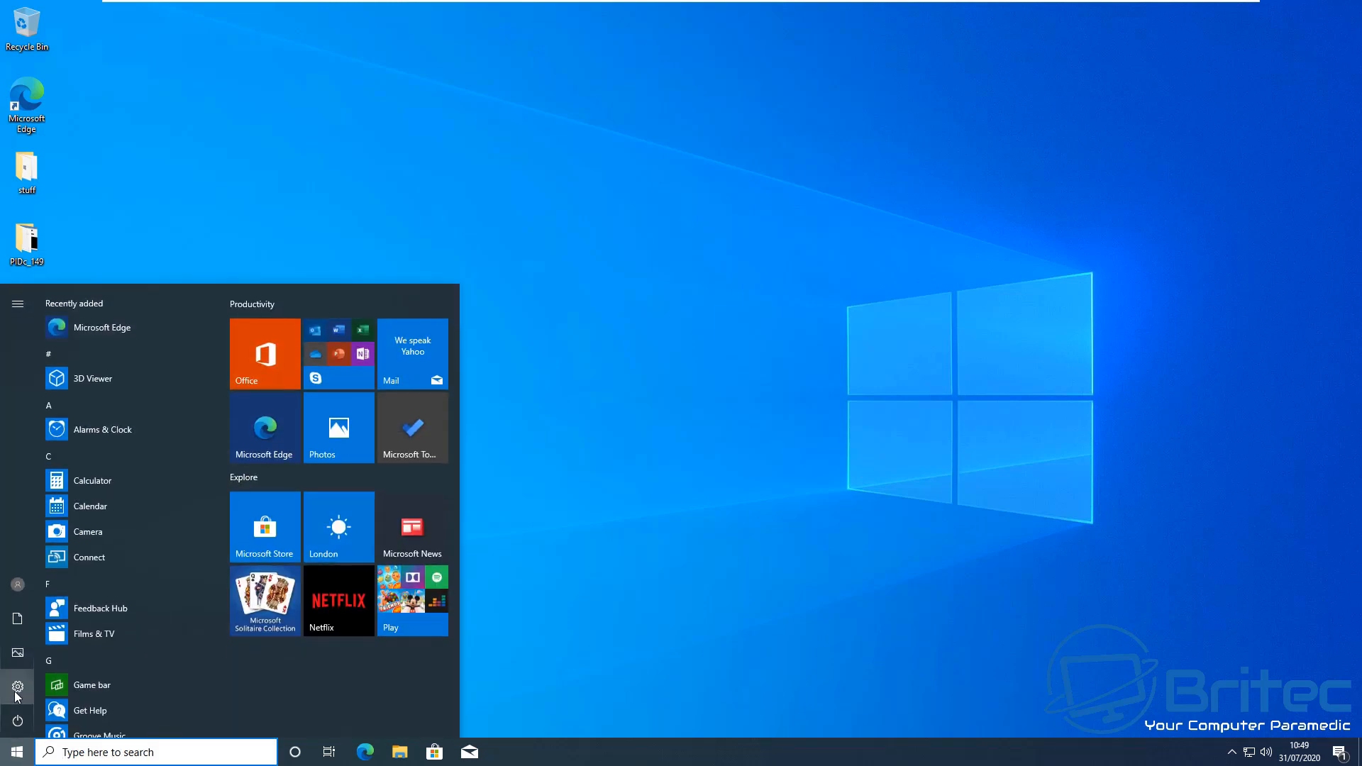
pyautogui.click(15, 687)
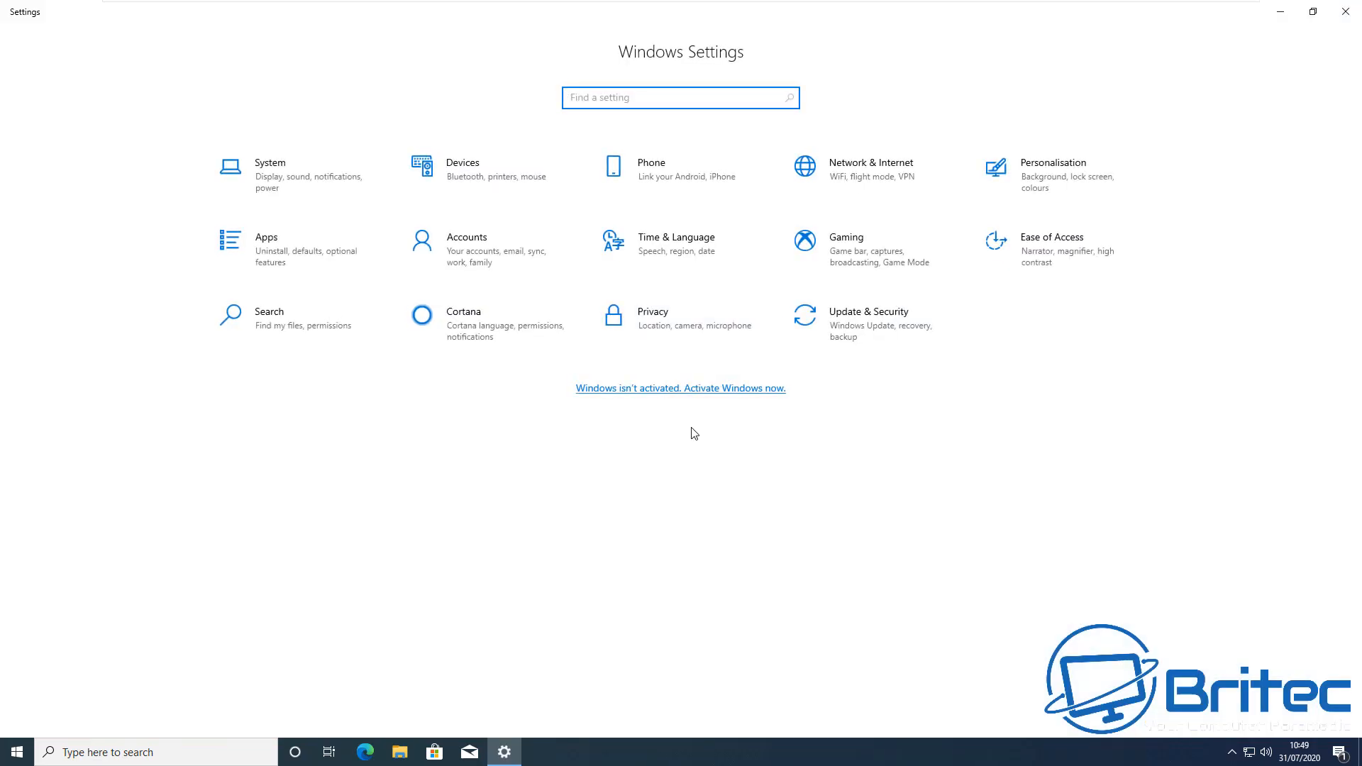
pyautogui.moveTo(581, 401)
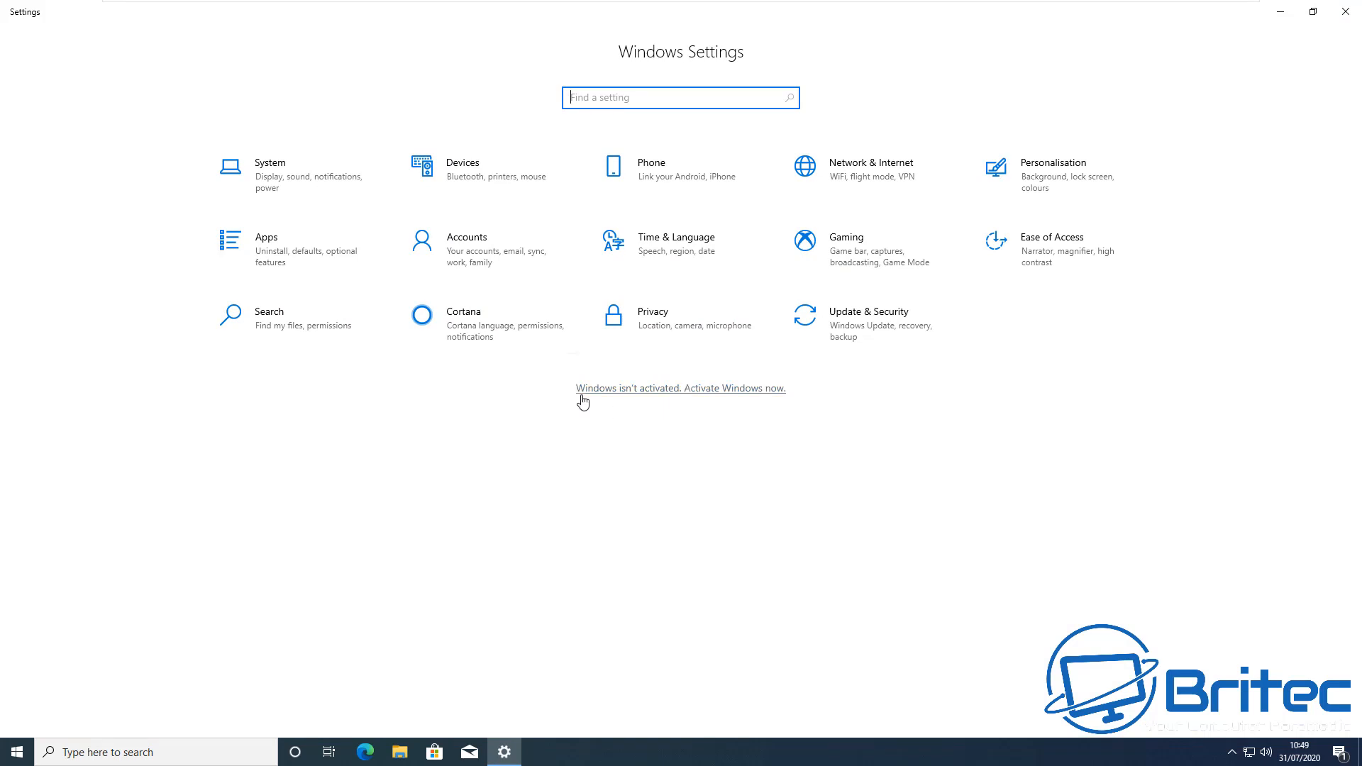
pyautogui.moveTo(749, 399)
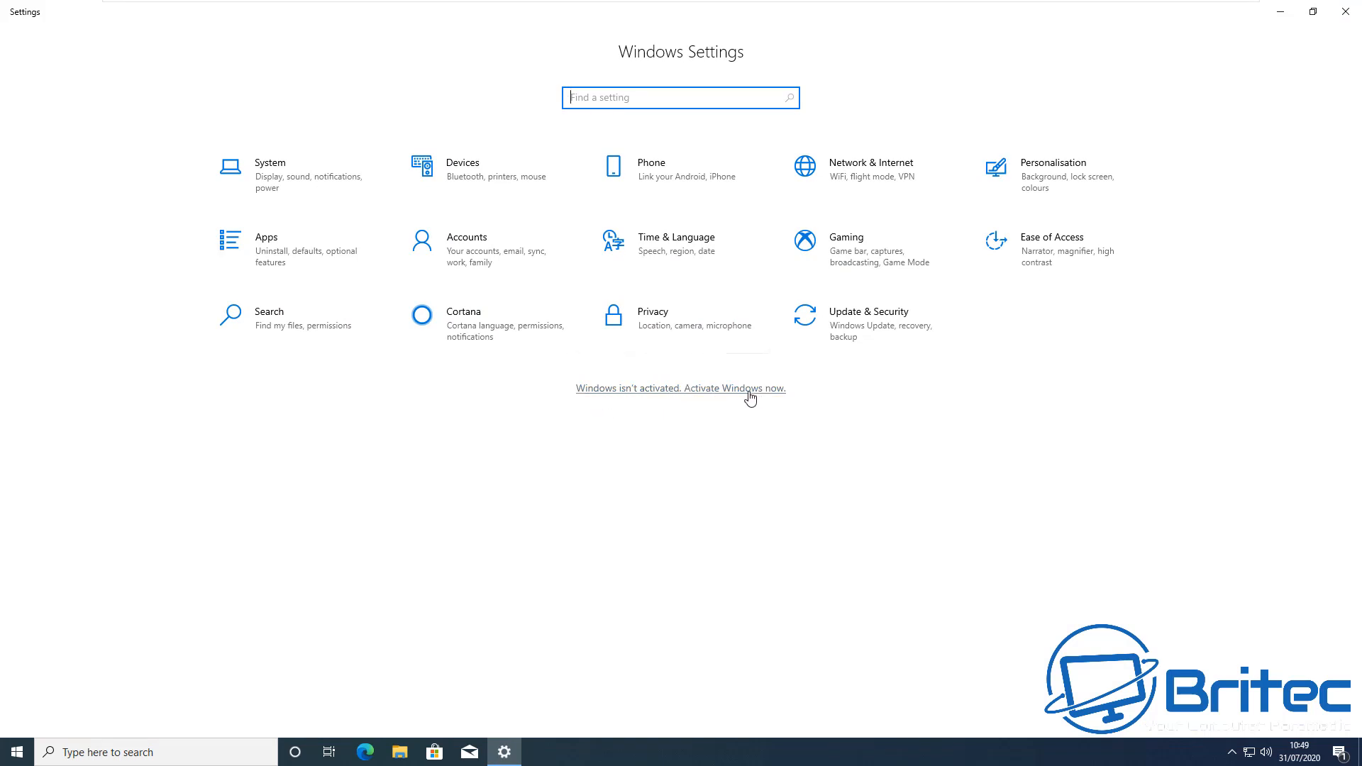
pyautogui.click(682, 389)
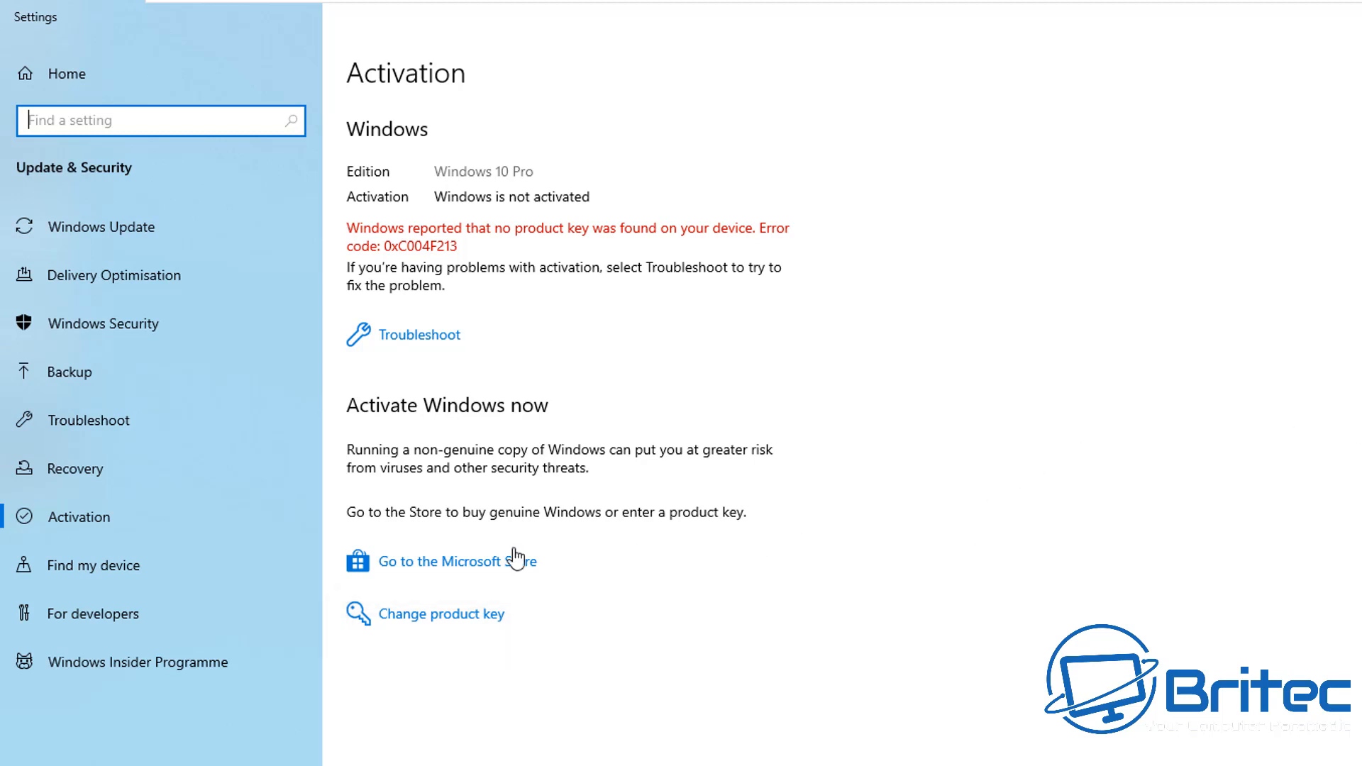
pyautogui.moveTo(420, 624)
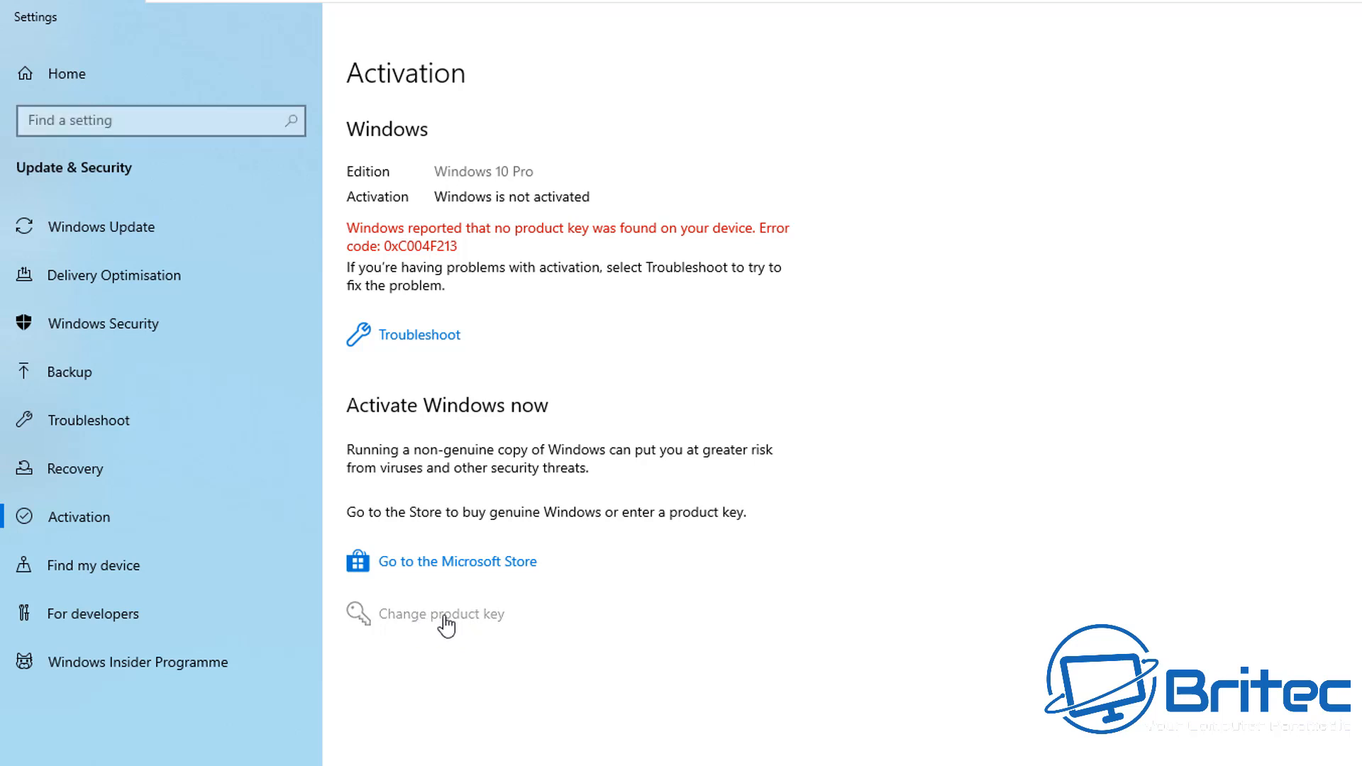
# Change the product key, entering the purchased 25-character key, and submit it with Next
pyautogui.click(443, 613)
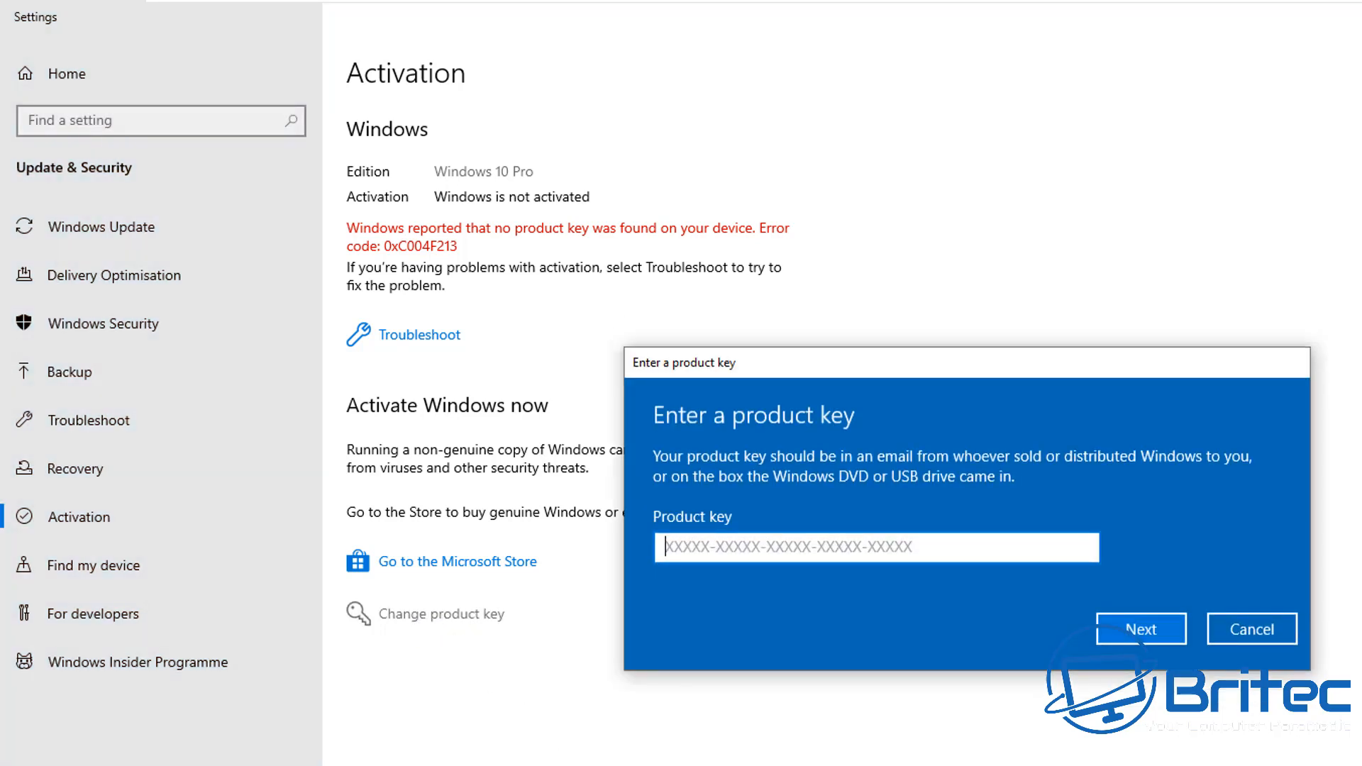
pyautogui.write('XXXXX-XXXXX-XXXXX-XXXXX-XXXXX')
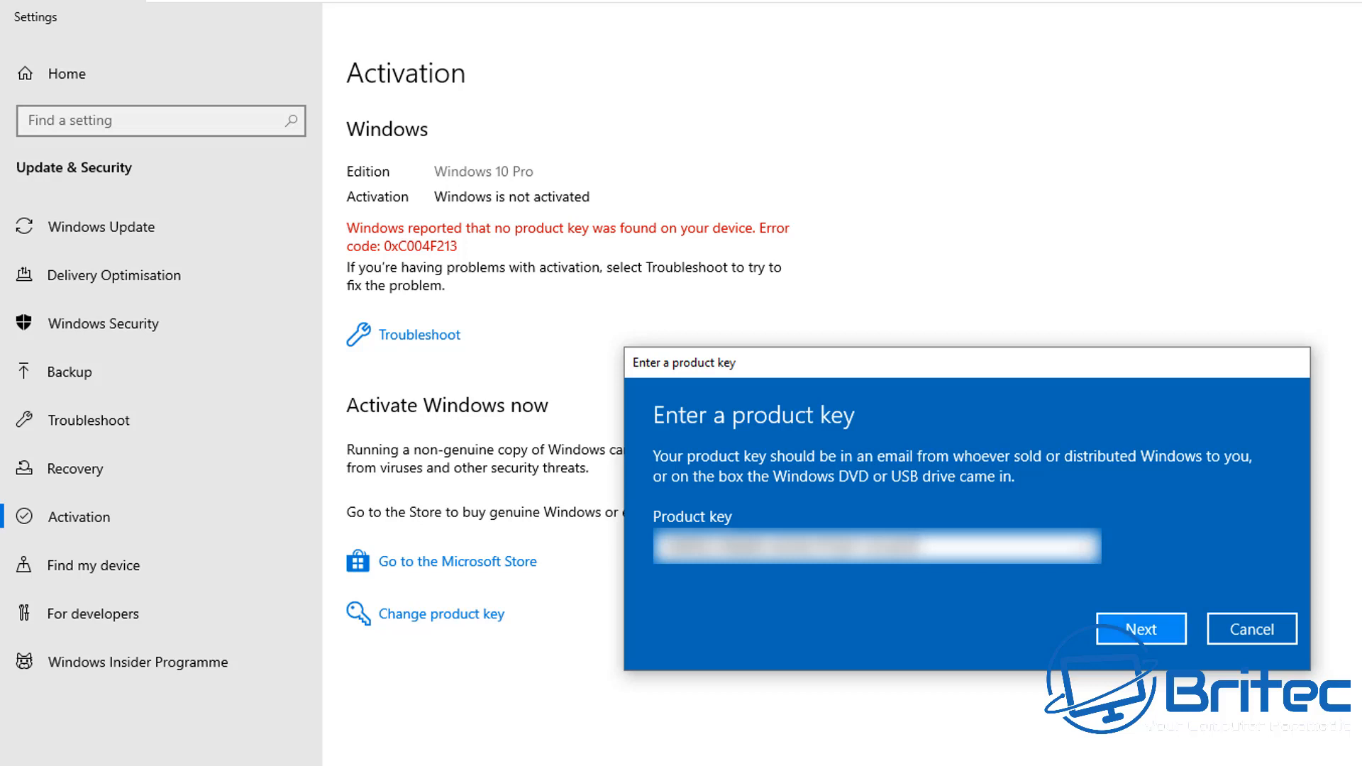
pyautogui.click(1140, 628)
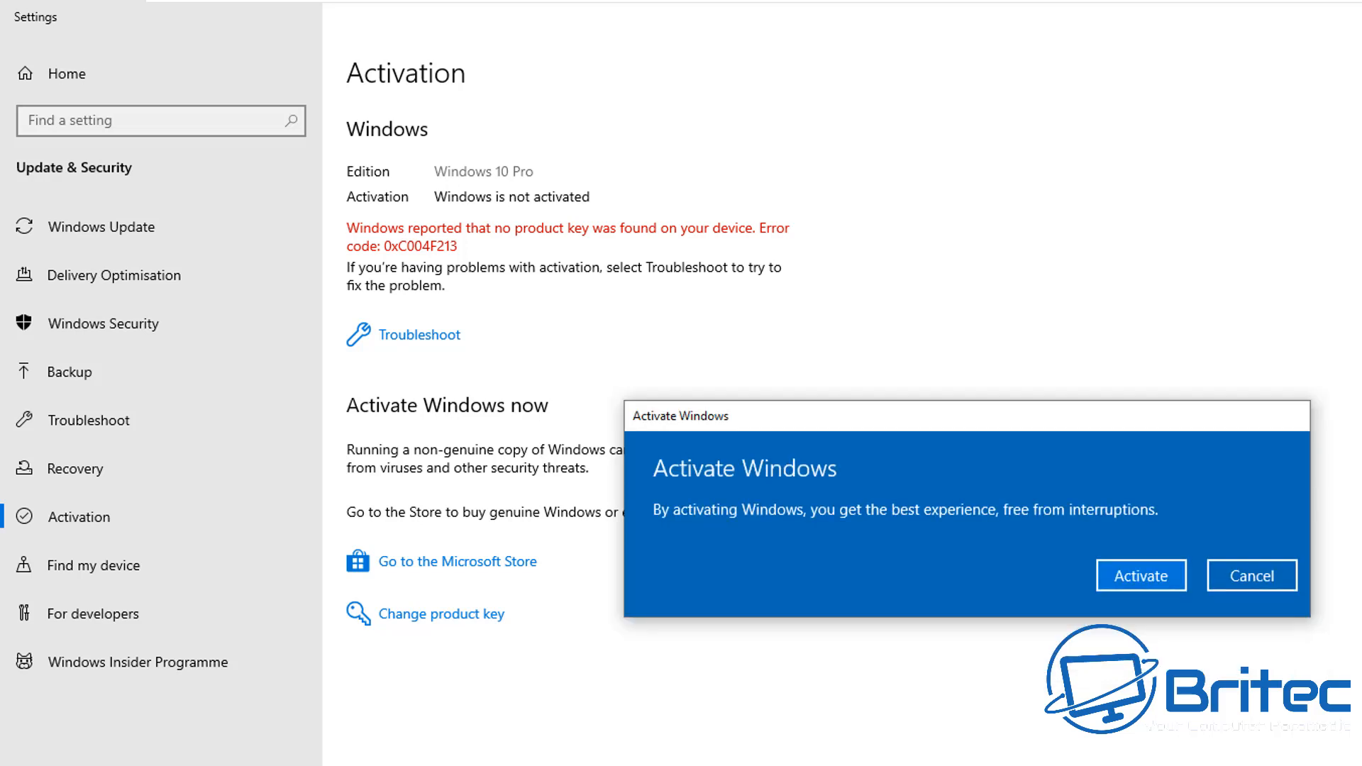
# Activate Windows 10 Pro with the new key, then close the 'Windows has been activated' confirmation
pyautogui.click(1140, 574)
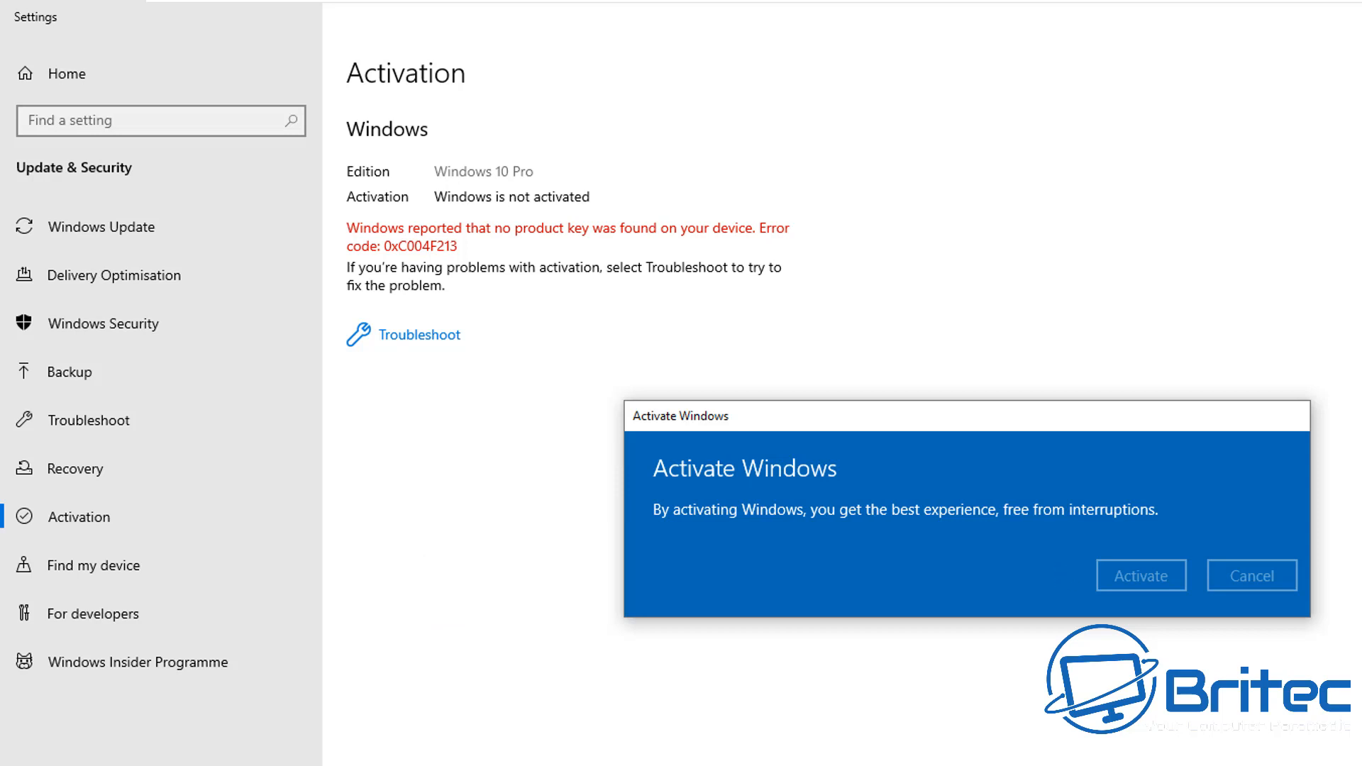
pyautogui.click(1140, 574)
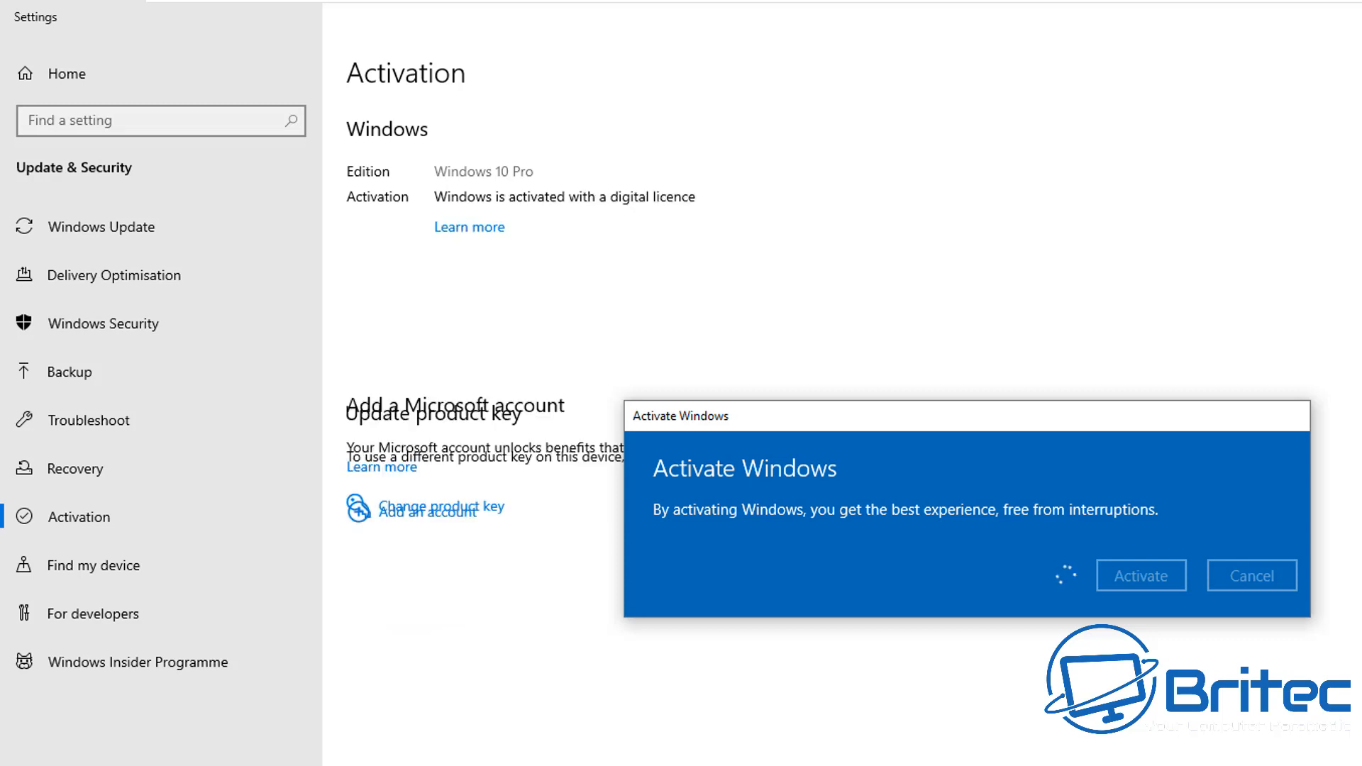
pyautogui.click(1141, 574)
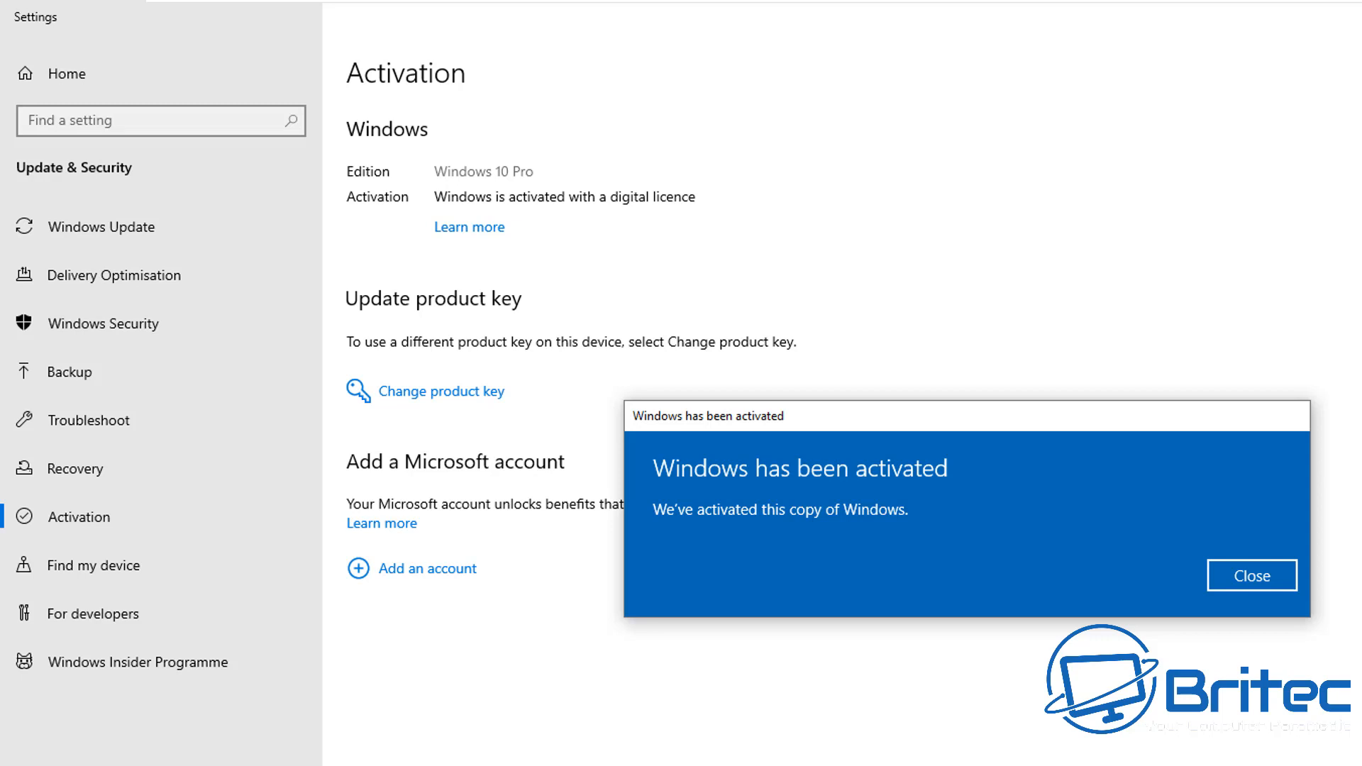
pyautogui.click(1251, 575)
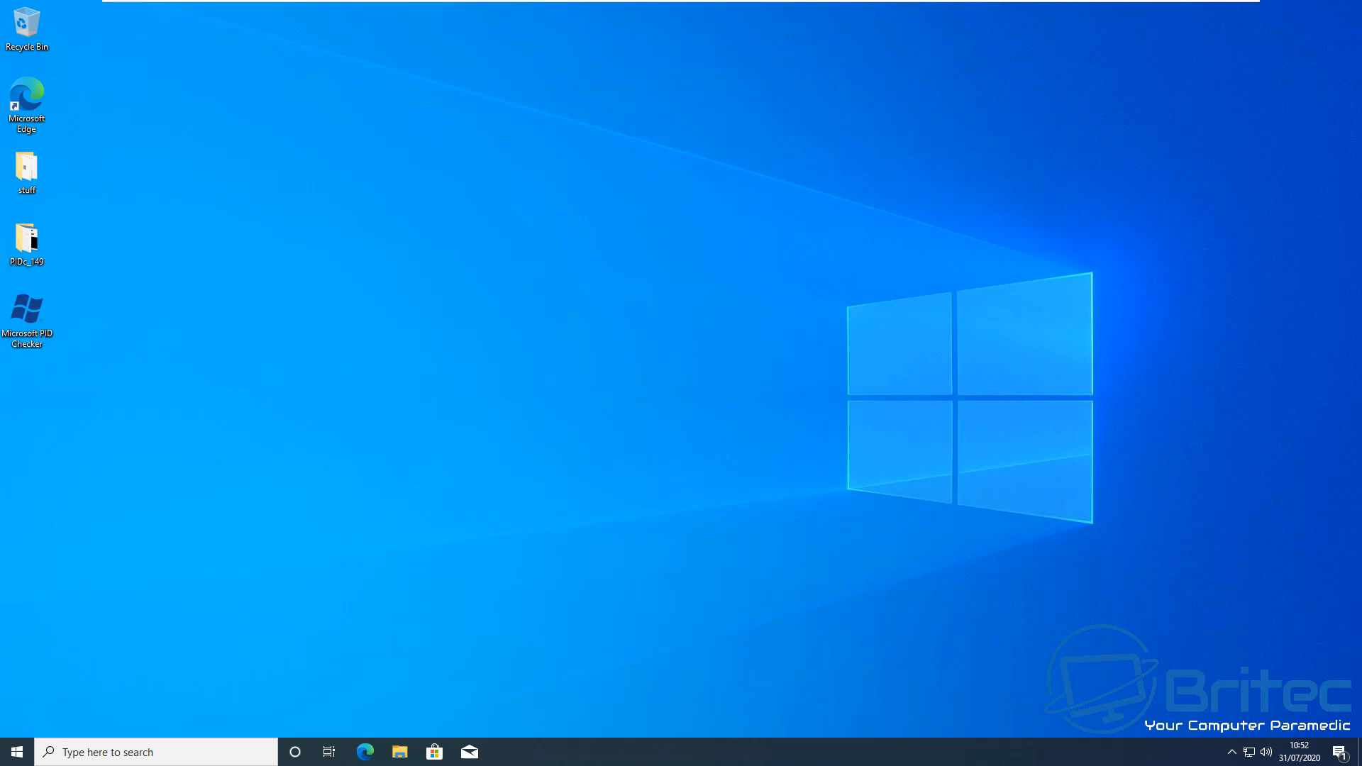
pyautogui.click(363, 752)
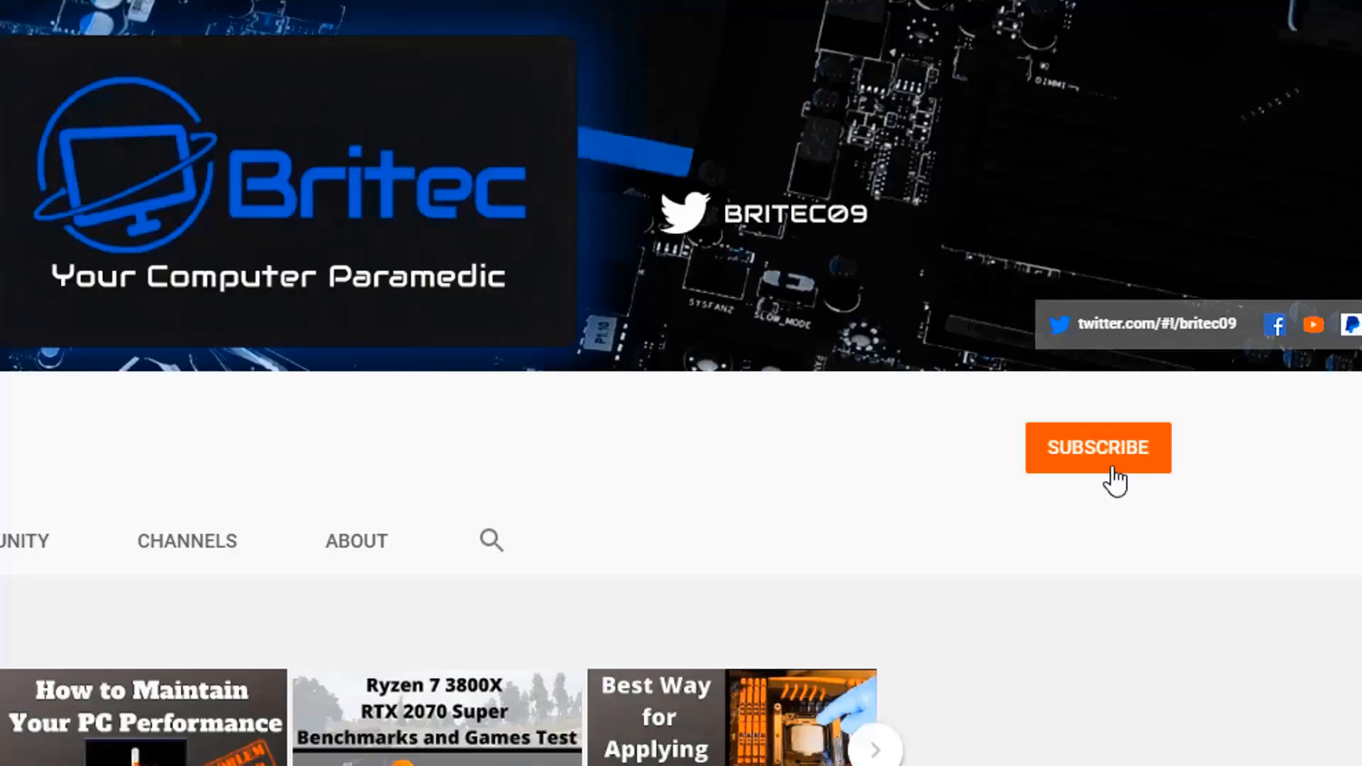
# Subscribe to the Britec channel and set its notifications to All
pyautogui.click(1097, 447)
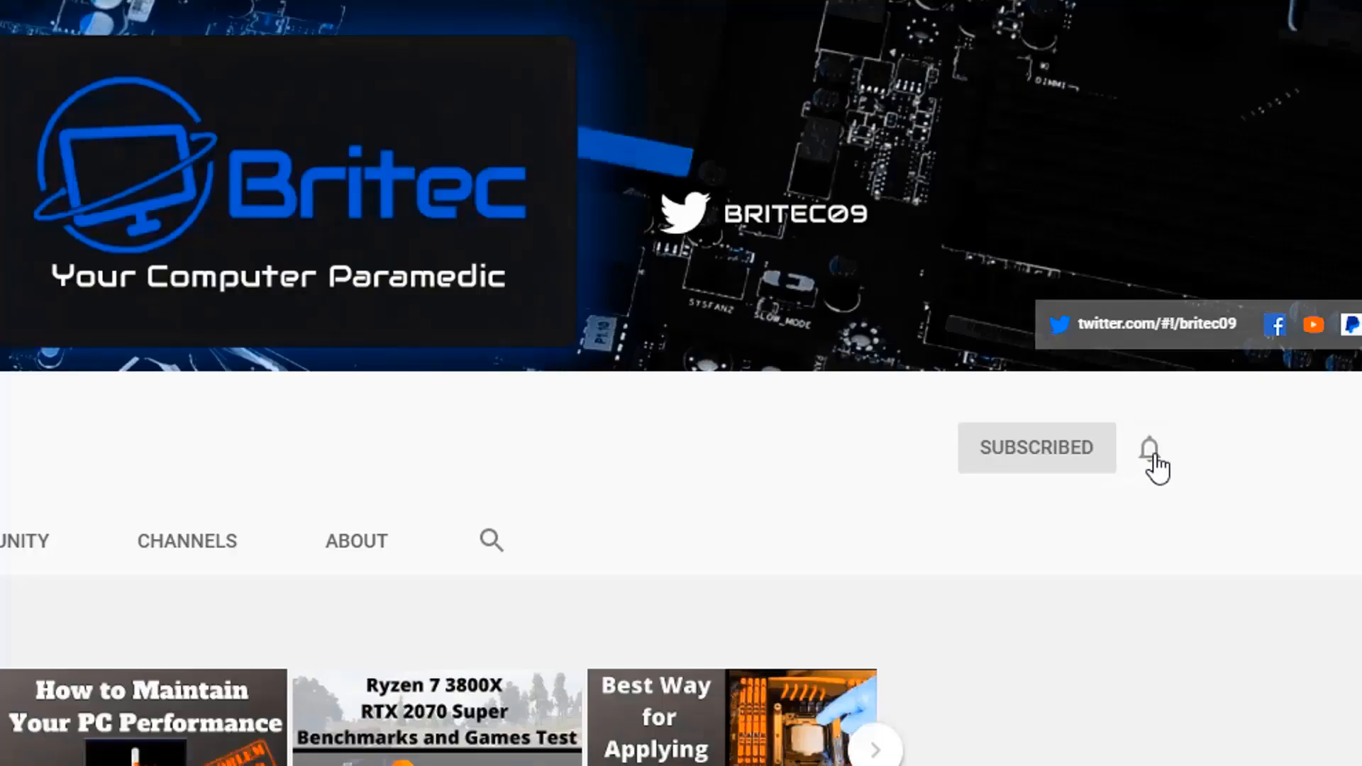
pyautogui.click(1148, 449)
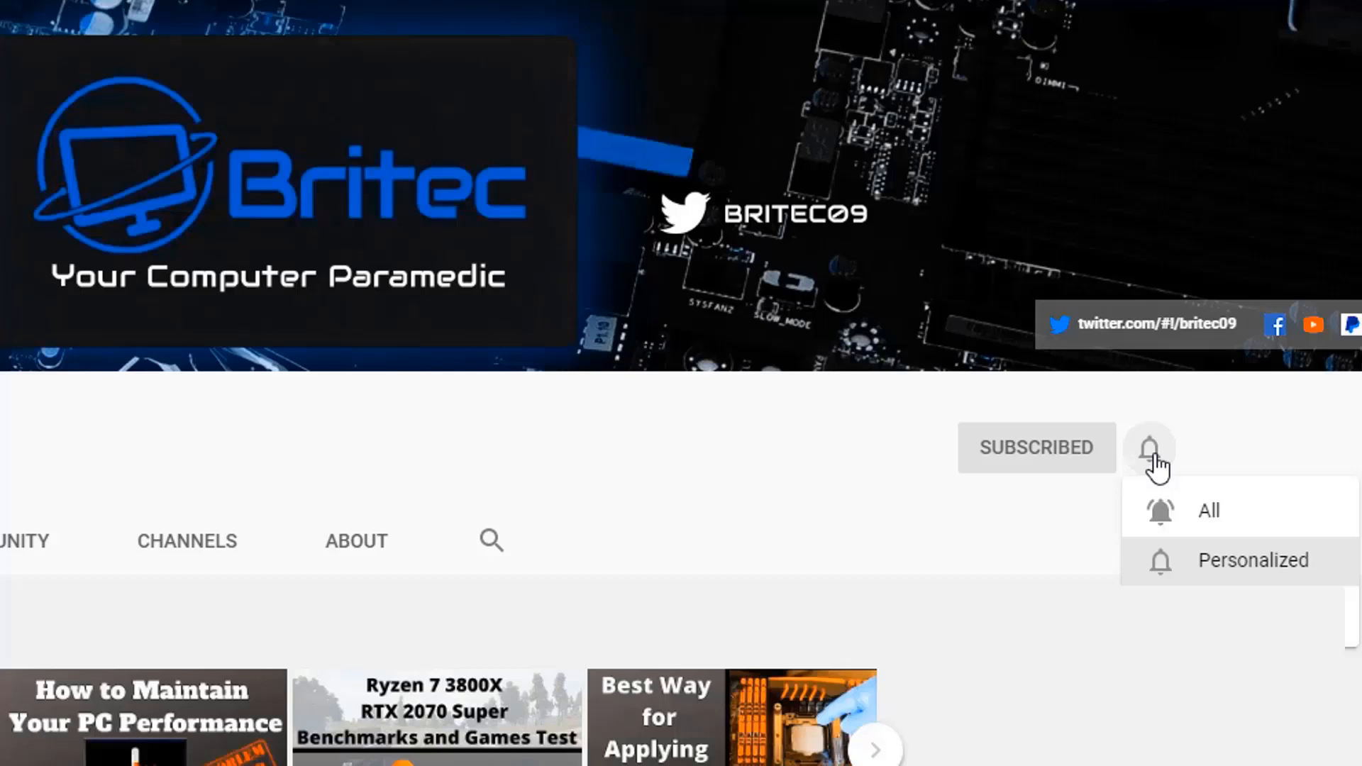
pyautogui.moveTo(1207, 510)
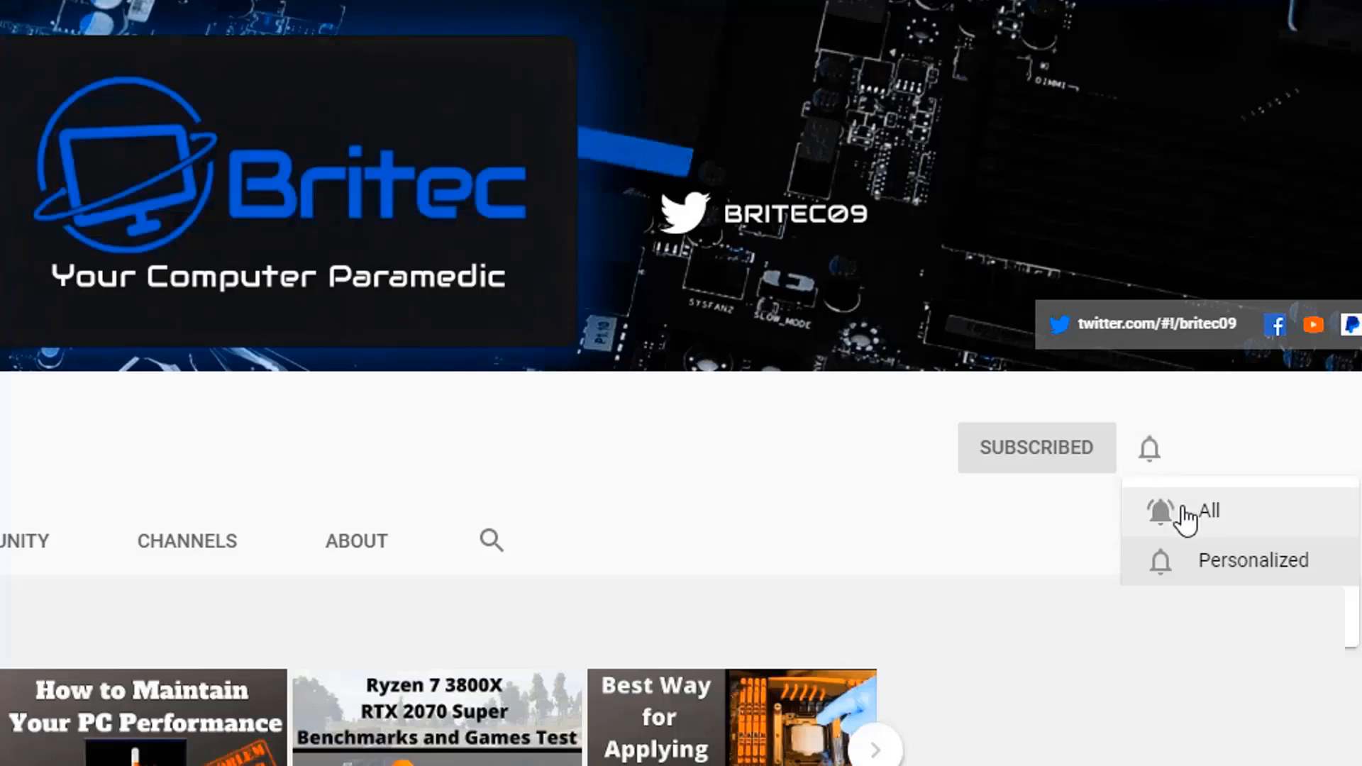
pyautogui.click(1202, 511)
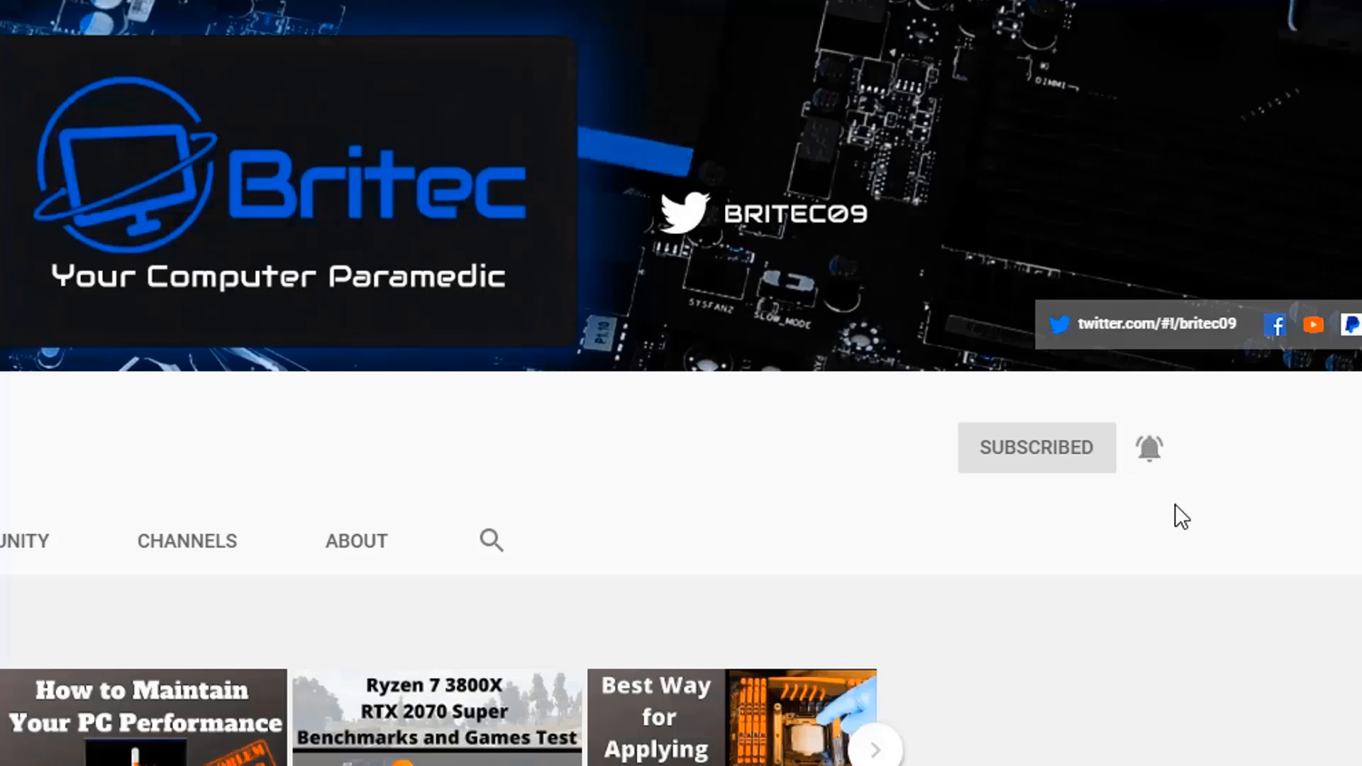